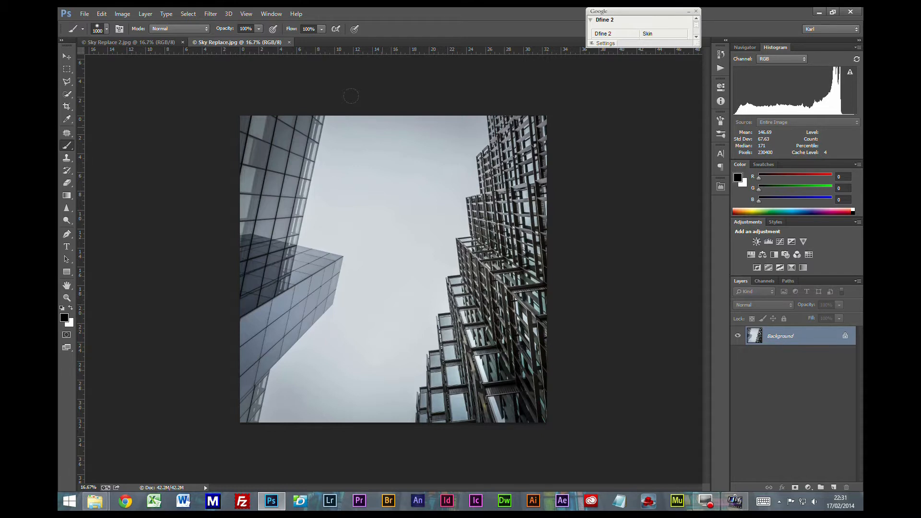
{"action": "mouse_move", "coordinate": [363, 109]}
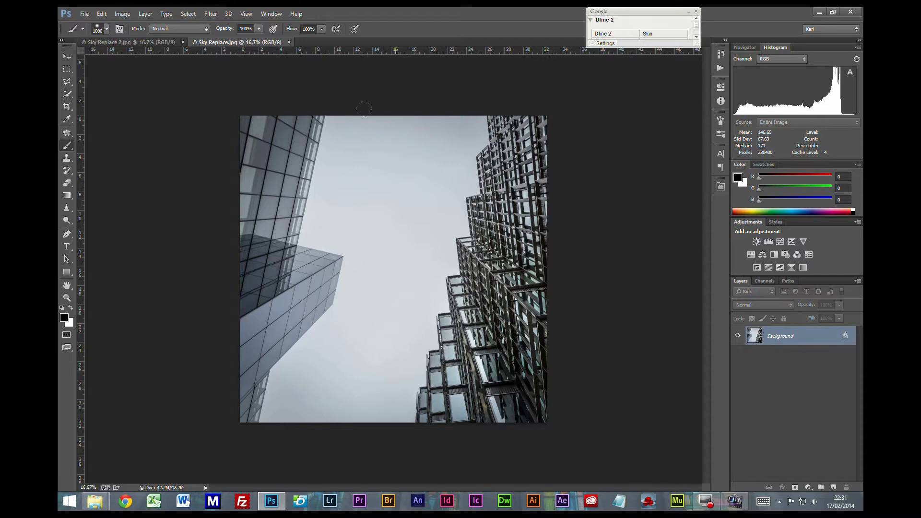
{"action": "mouse_move", "coordinate": [382, 111]}
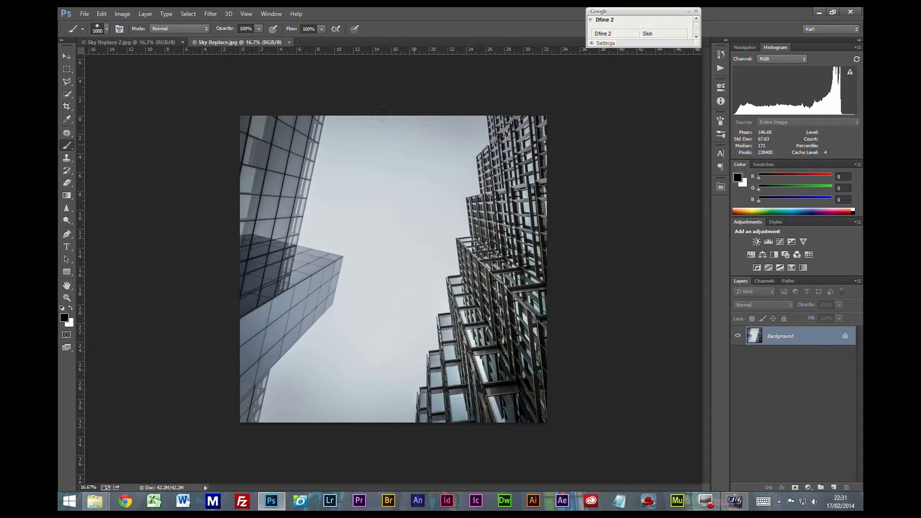
{"action": "mouse_move", "coordinate": [443, 290]}
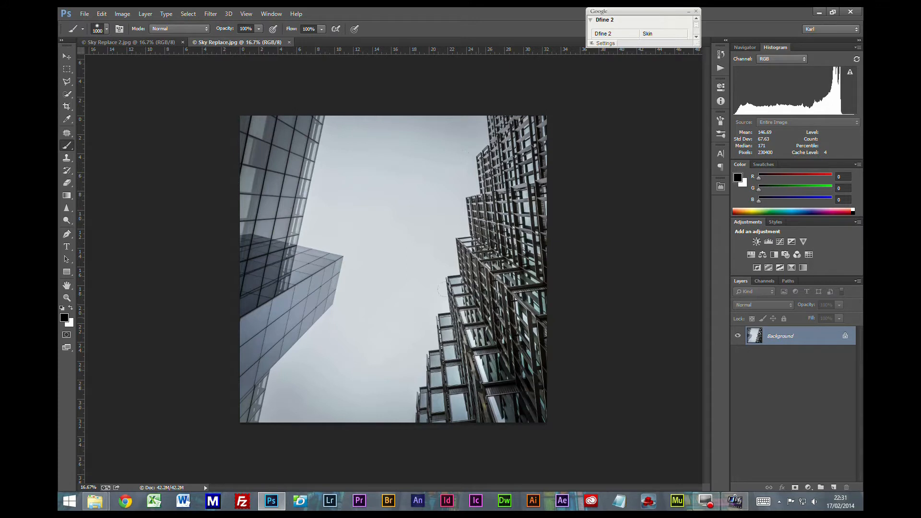
{"action": "mouse_move", "coordinate": [310, 344]}
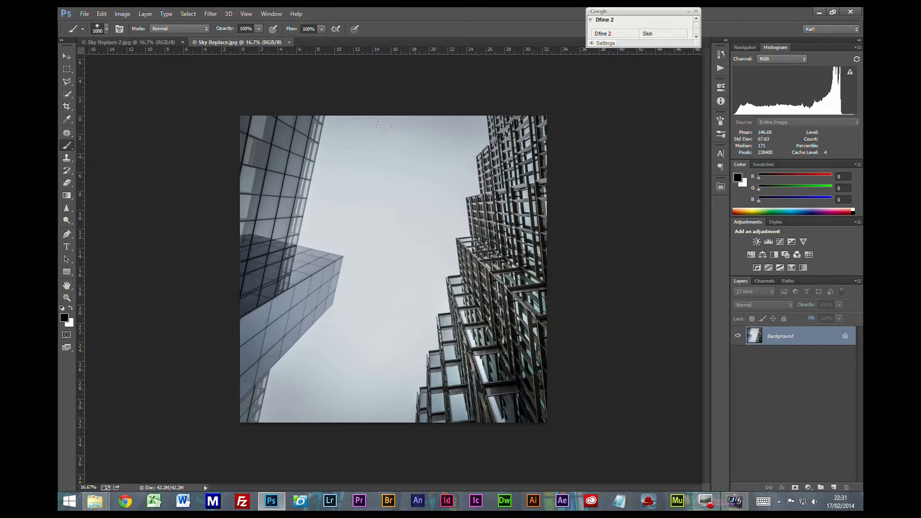
{"action": "mouse_move", "coordinate": [385, 91]}
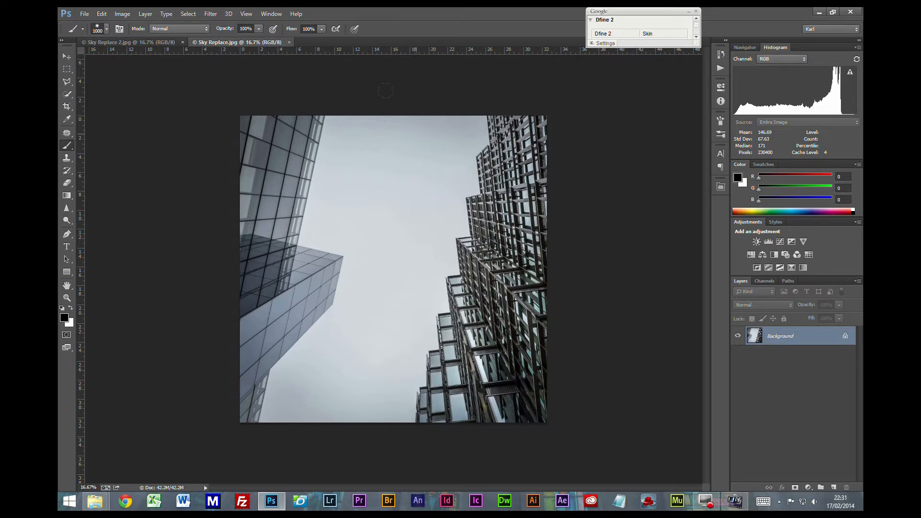
{"action": "mouse_move", "coordinate": [388, 107]}
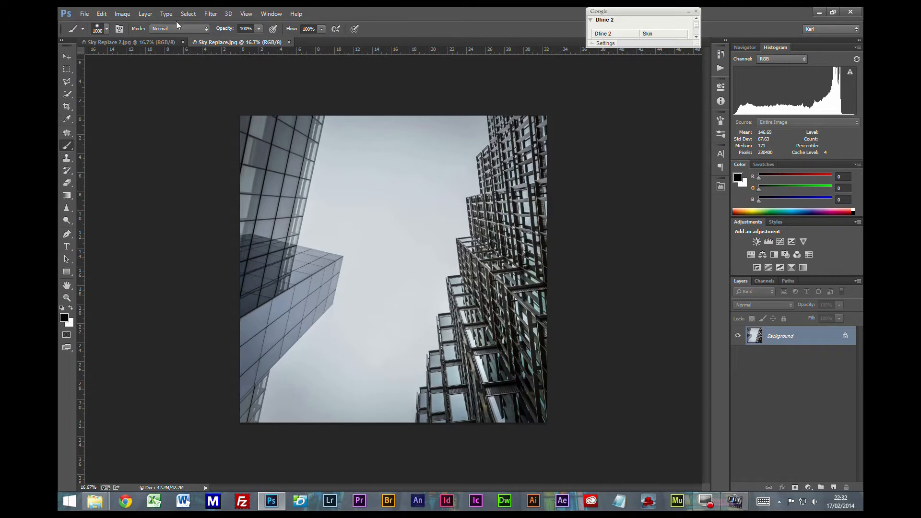
Copy the cloudy-sky band from the landscape photo and switch back to the building photo.
{"action": "left_click", "coordinate": [111, 41]}
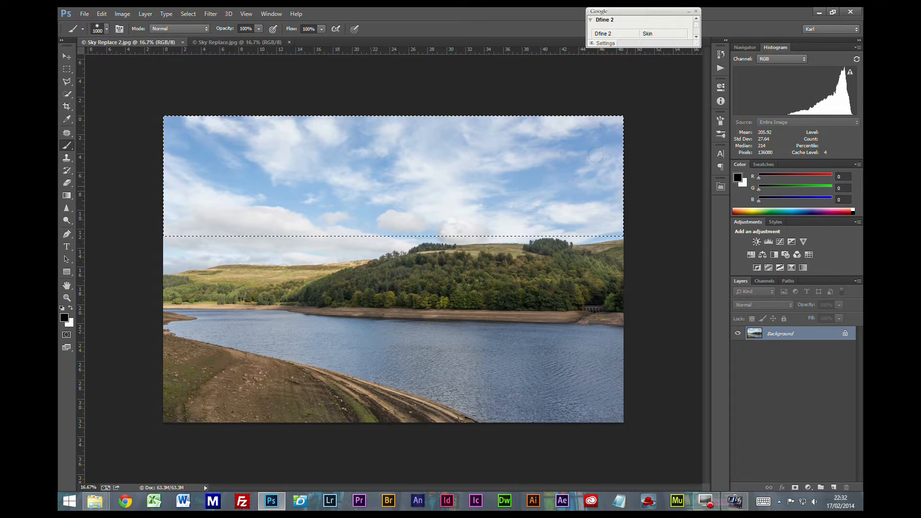
{"action": "left_click", "coordinate": [66, 69]}
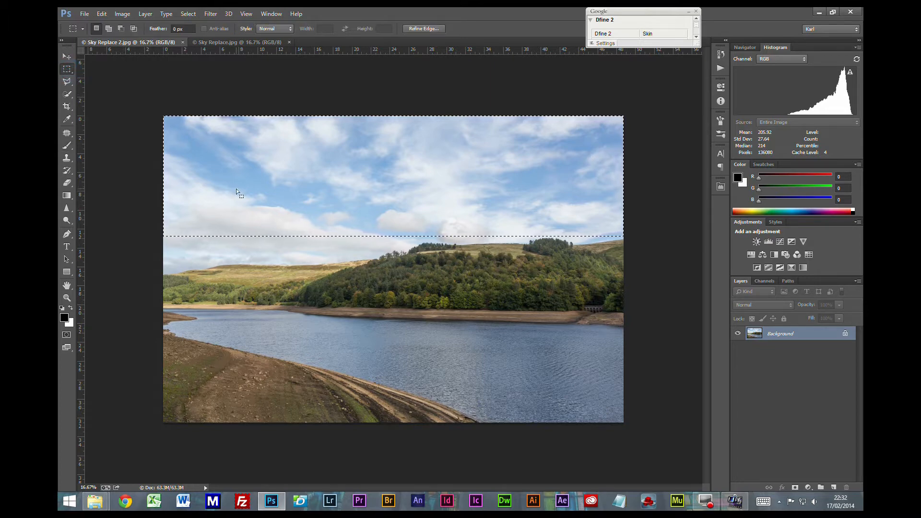
{"action": "key", "text": "ctrl+d"}
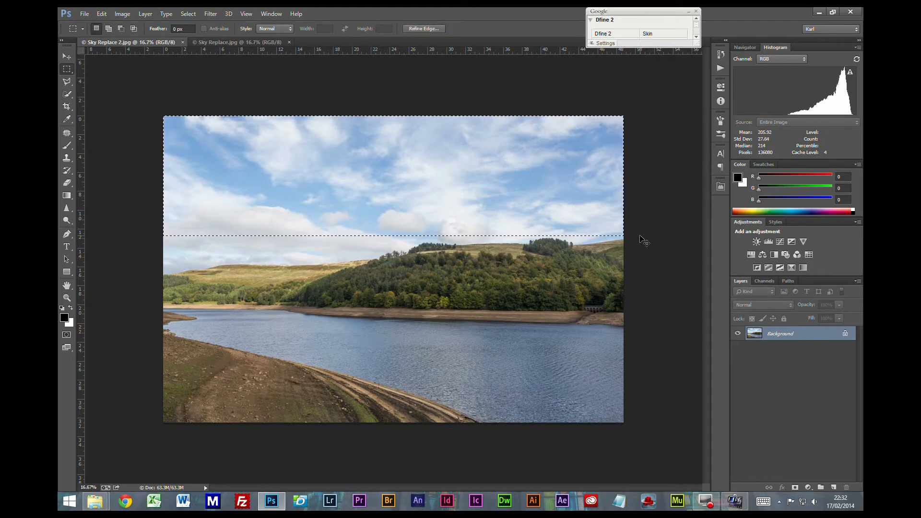
{"action": "left_click", "coordinate": [237, 41]}
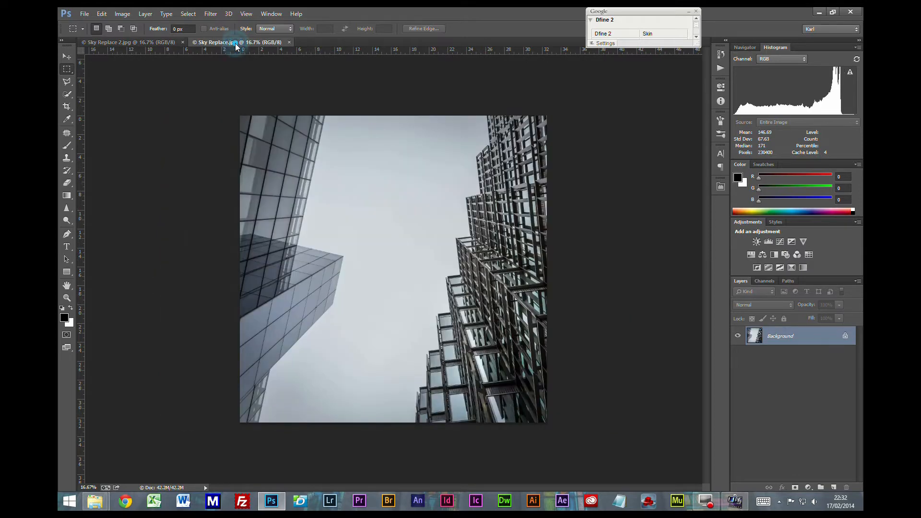
{"action": "mouse_move", "coordinate": [611, 299]}
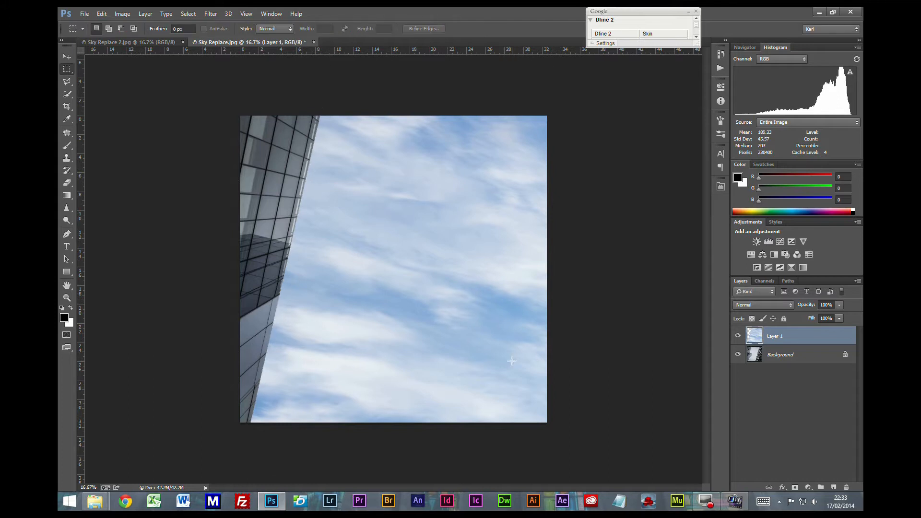
Paste the sky as Layer 1 and Free-Transform it to cover most of the frame.
{"action": "left_click", "coordinate": [738, 335]}
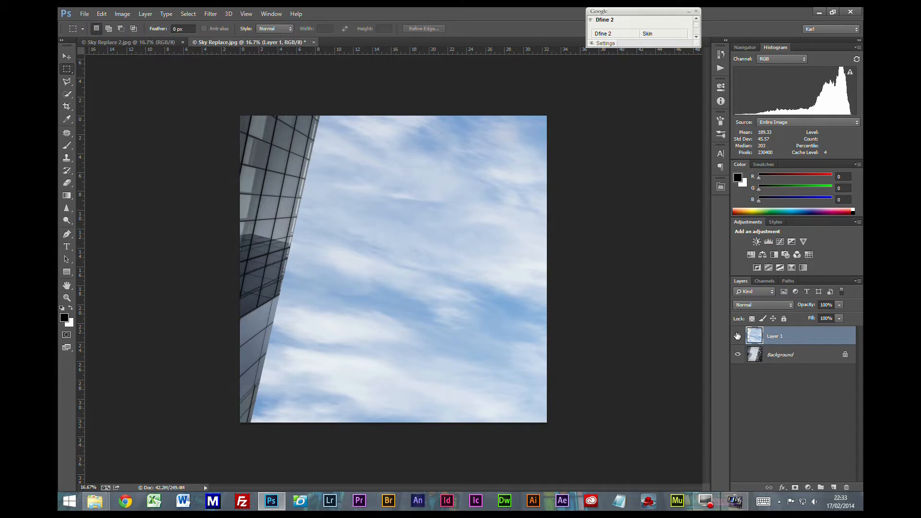
Hide Layer 1, Quick-Select the grey sky on the Background and start Refine Edge.
{"action": "left_click", "coordinate": [738, 336]}
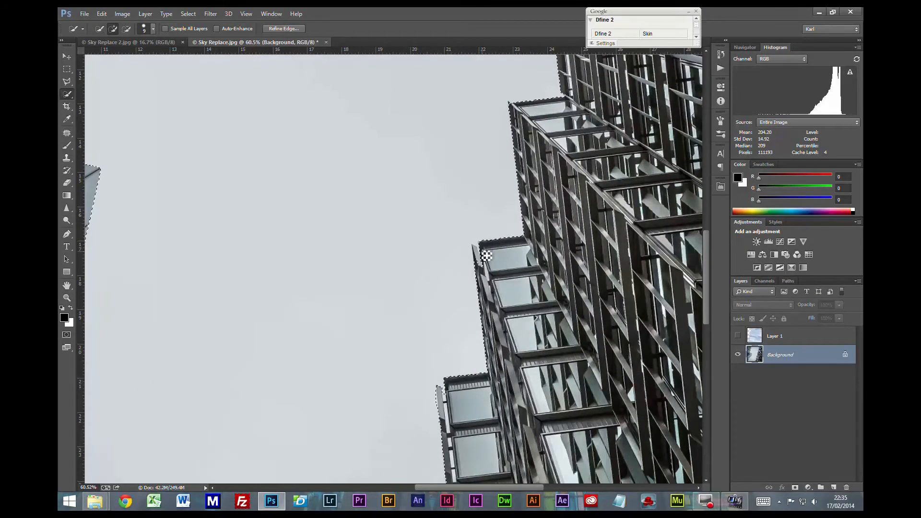
{"action": "mouse_move", "coordinate": [467, 263]}
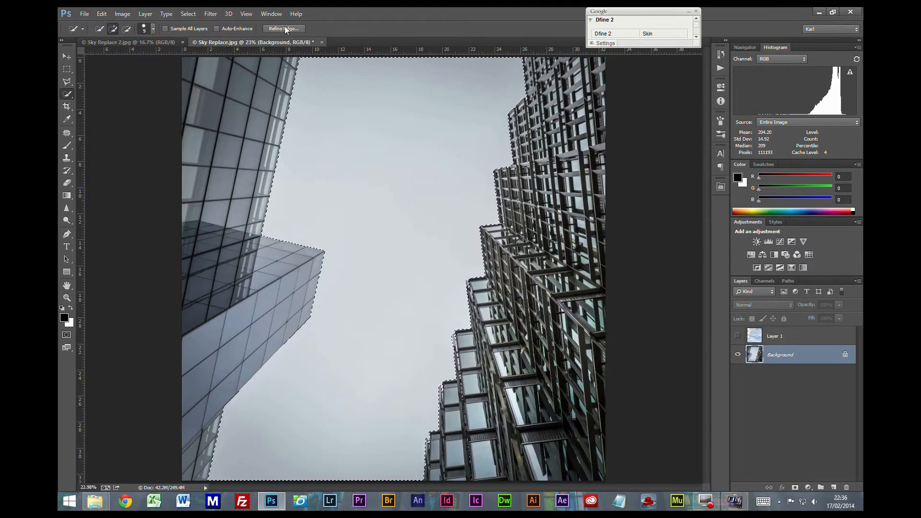
{"action": "left_click", "coordinate": [284, 28]}
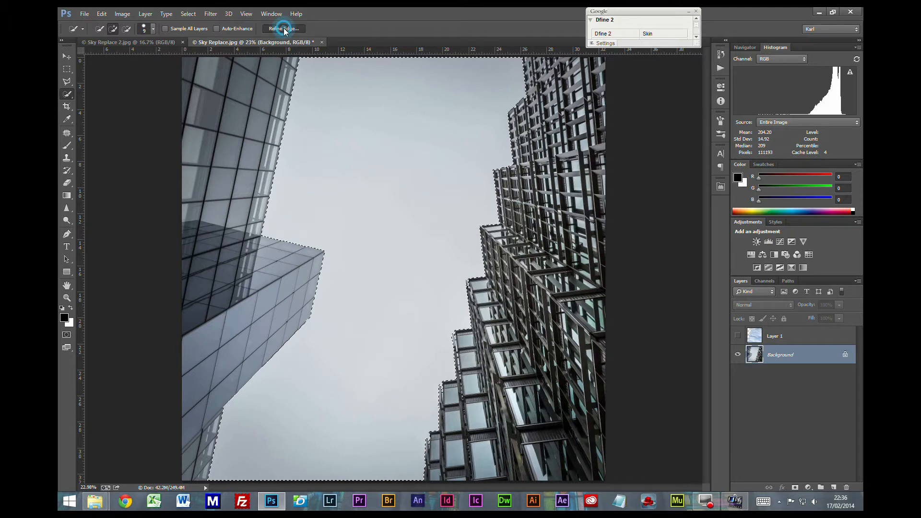
Brush the Refine Radius along the stepped outline of the right-hand building.
{"action": "left_click", "coordinate": [284, 28]}
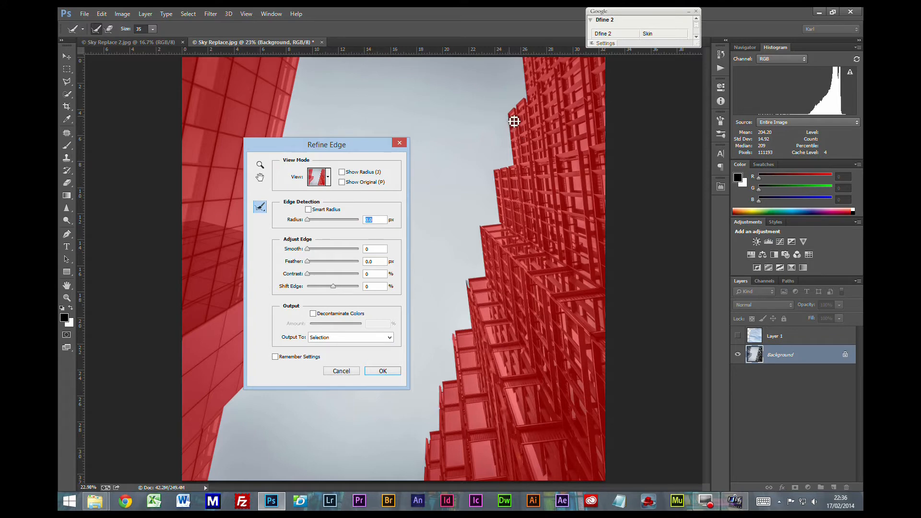
{"action": "mouse_move", "coordinate": [473, 288]}
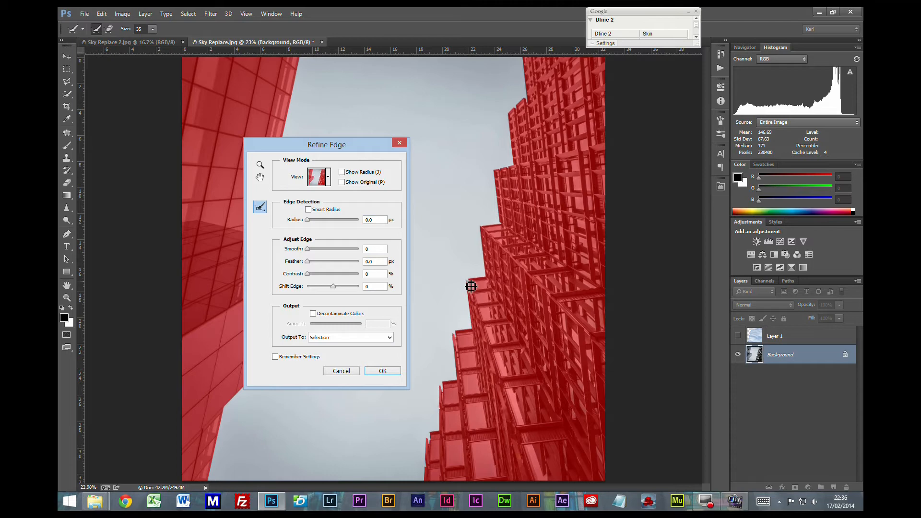
{"action": "mouse_move", "coordinate": [474, 297]}
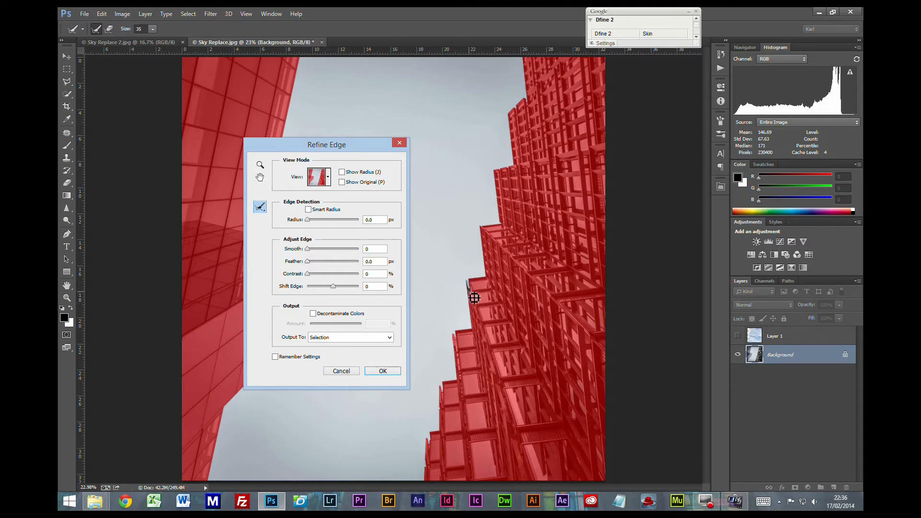
{"action": "mouse_move", "coordinate": [449, 432]}
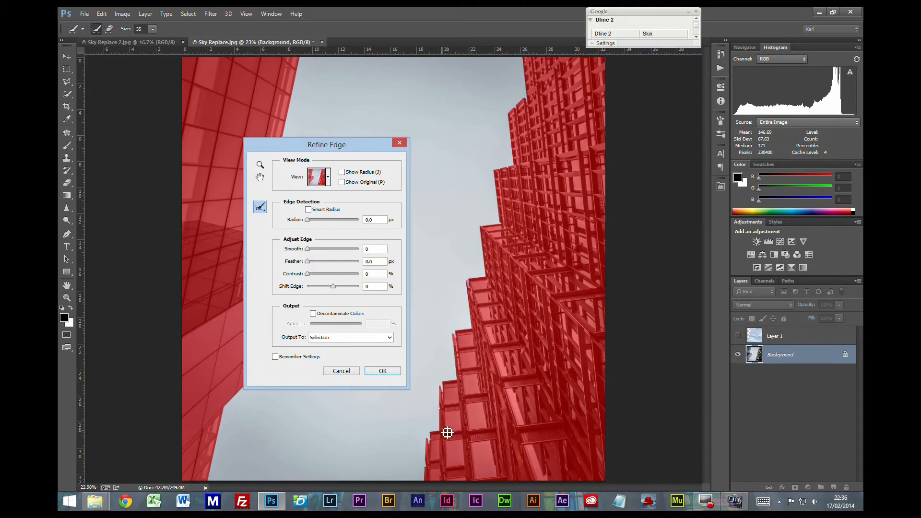
{"action": "mouse_move", "coordinate": [525, 127]}
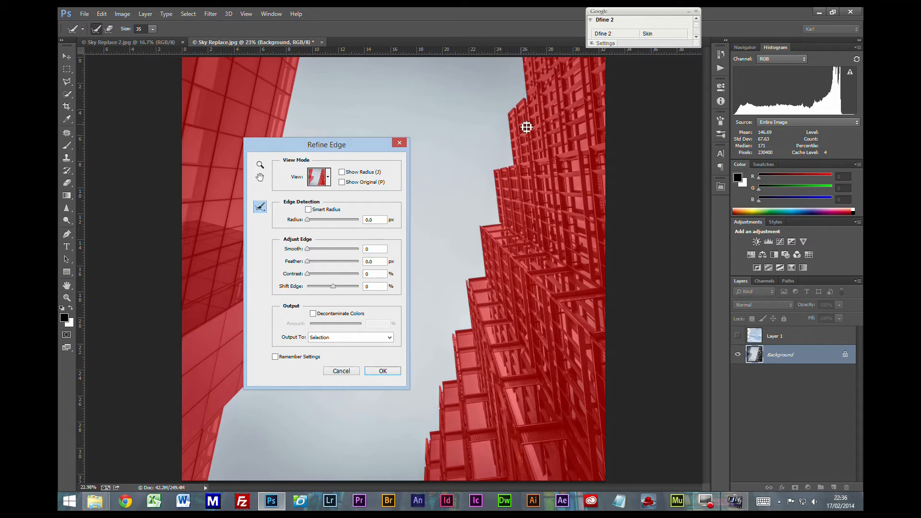
{"action": "mouse_move", "coordinate": [422, 447]}
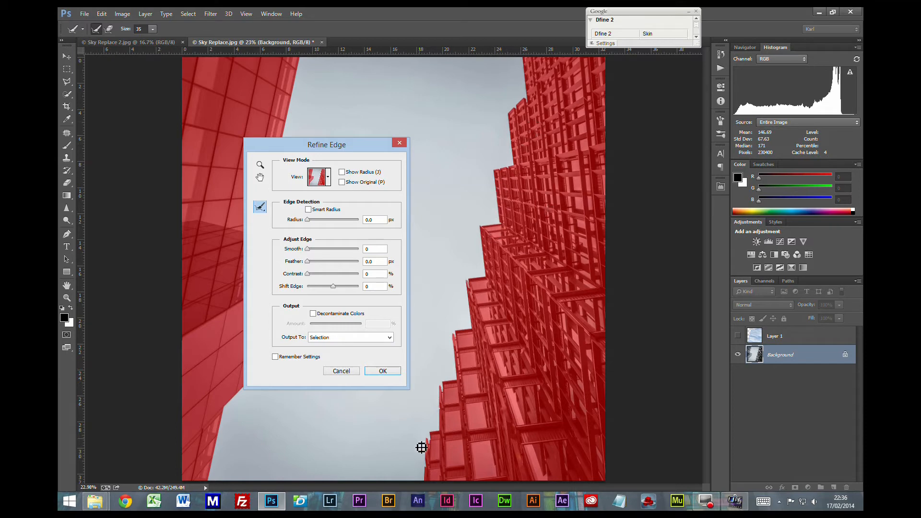
{"action": "mouse_move", "coordinate": [434, 462]}
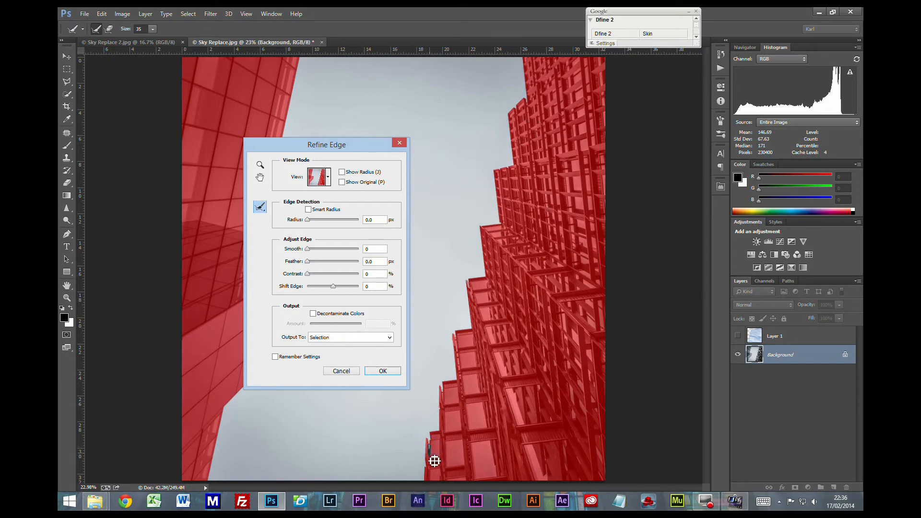
{"action": "mouse_move", "coordinate": [448, 427]}
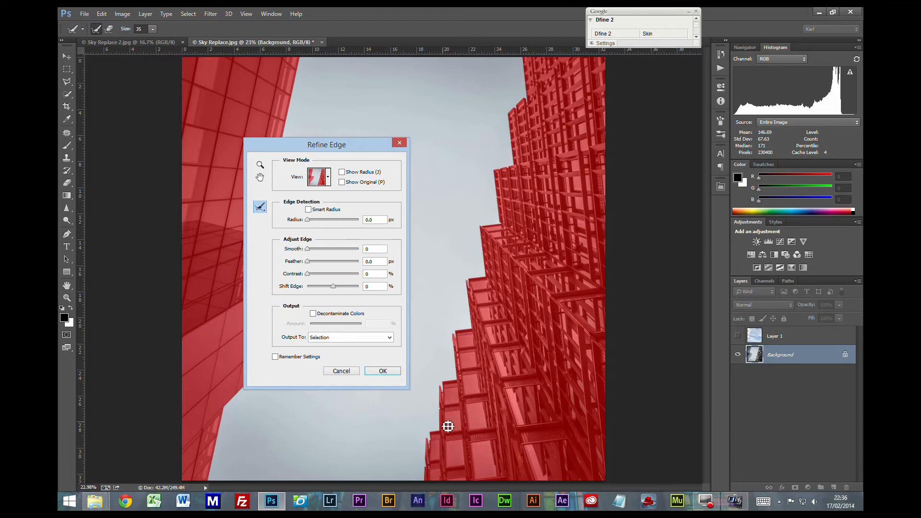
{"action": "mouse_move", "coordinate": [443, 404]}
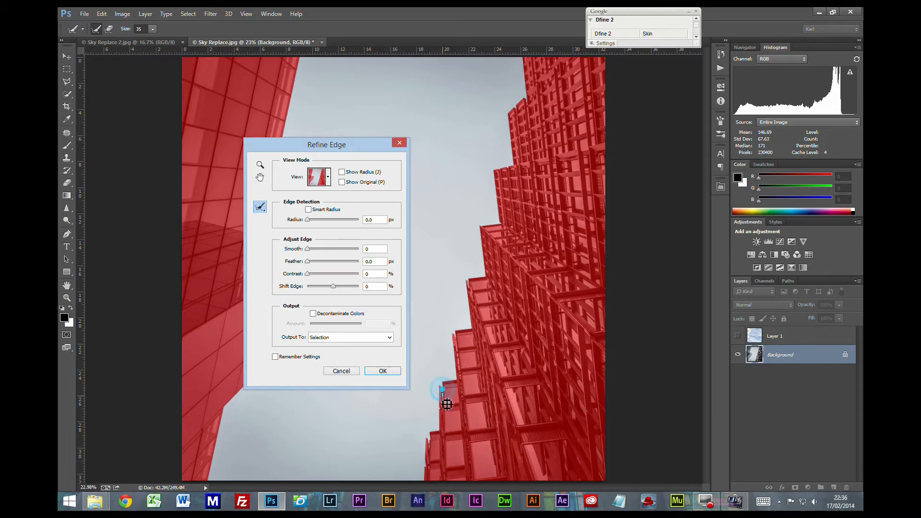
{"action": "mouse_move", "coordinate": [452, 425]}
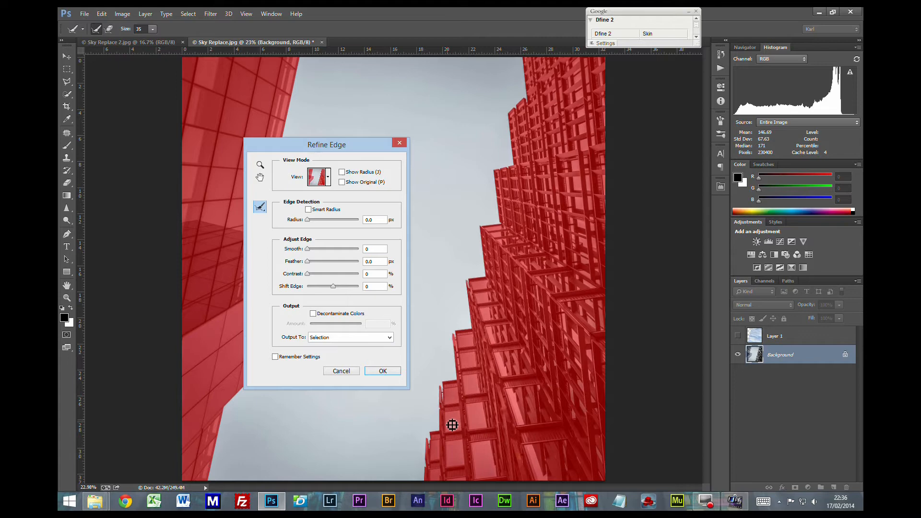
{"action": "mouse_move", "coordinate": [444, 410]}
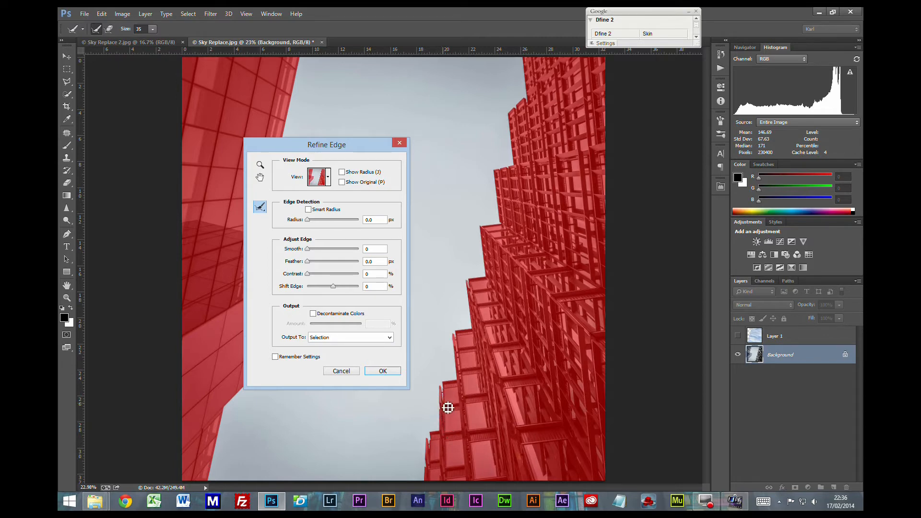
{"action": "mouse_move", "coordinate": [460, 344]}
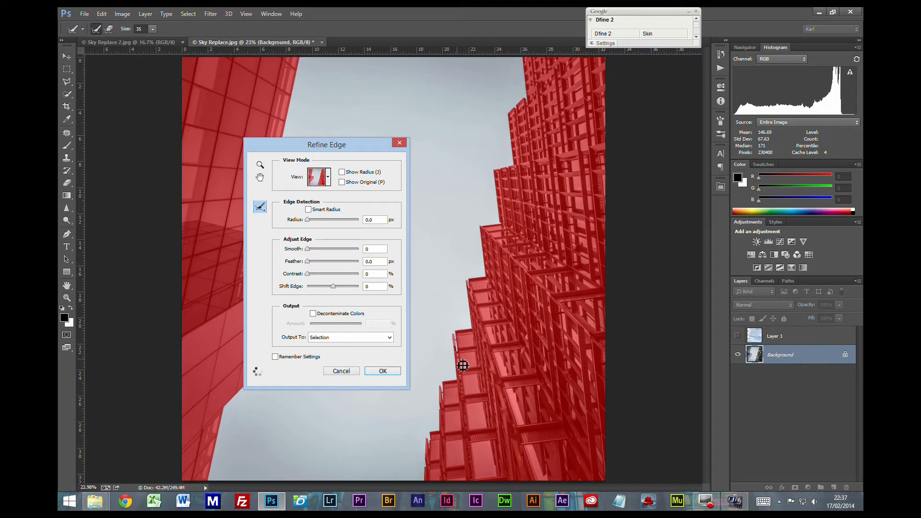
{"action": "mouse_move", "coordinate": [475, 289]}
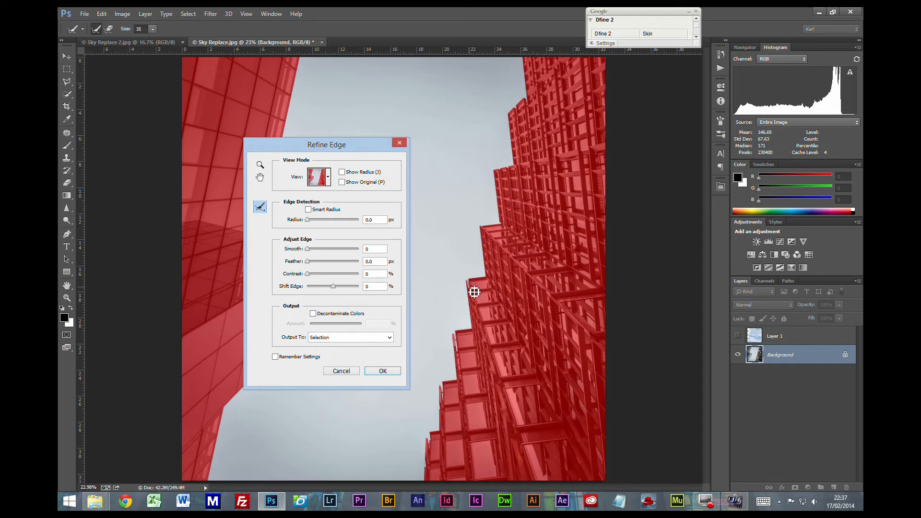
{"action": "mouse_move", "coordinate": [485, 282]}
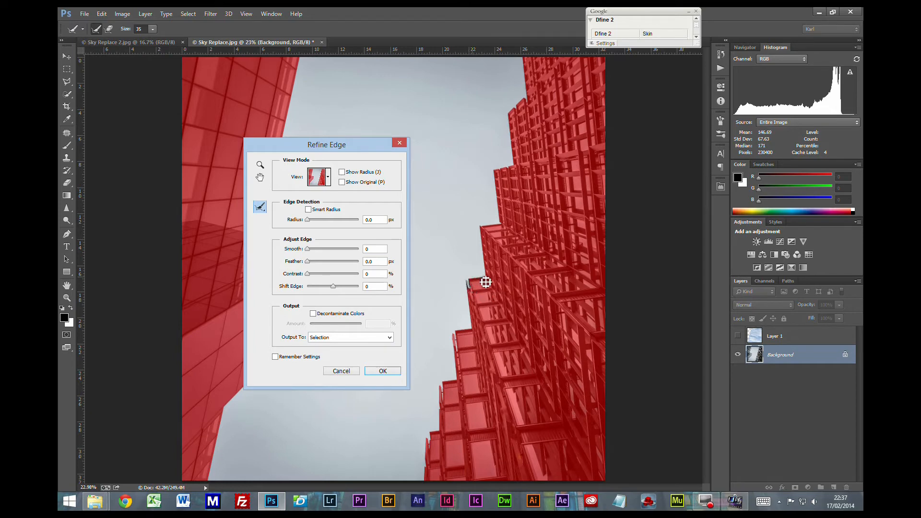
{"action": "mouse_move", "coordinate": [485, 234]}
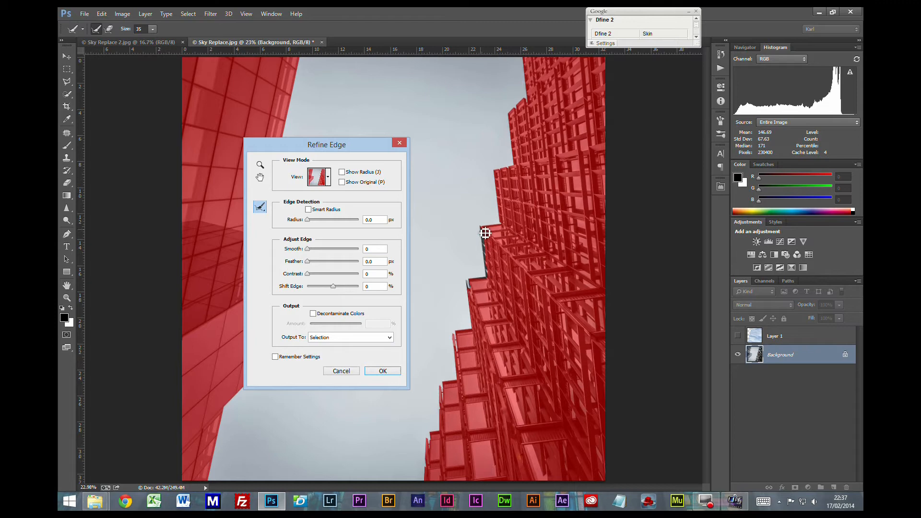
{"action": "mouse_move", "coordinate": [498, 193]}
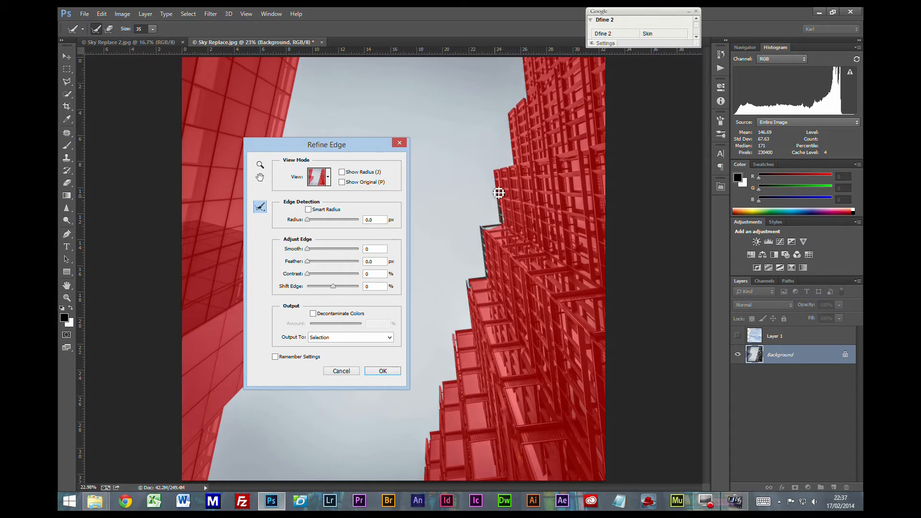
{"action": "mouse_move", "coordinate": [499, 196]}
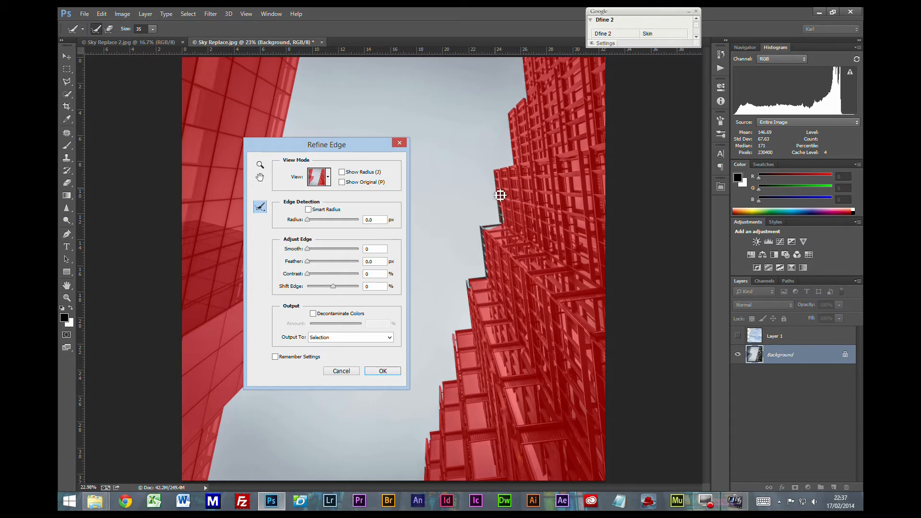
{"action": "mouse_move", "coordinate": [525, 203]}
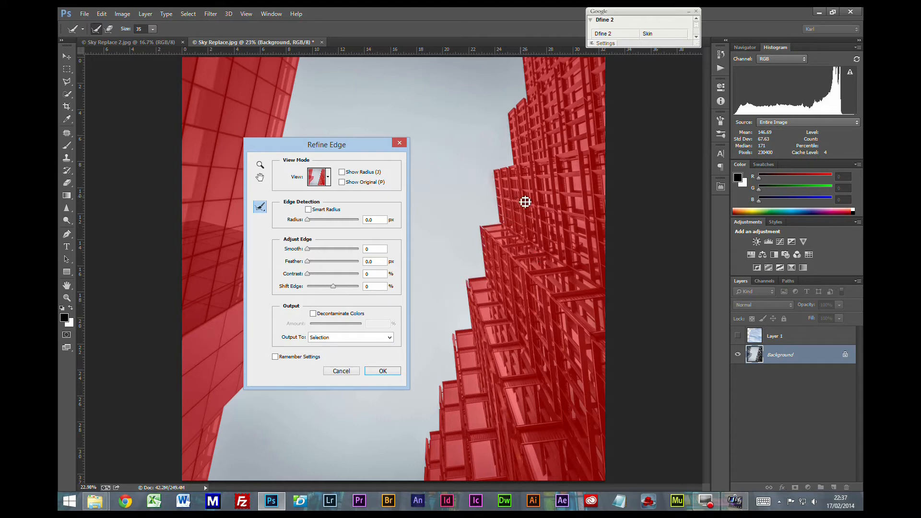
{"action": "mouse_move", "coordinate": [509, 176]}
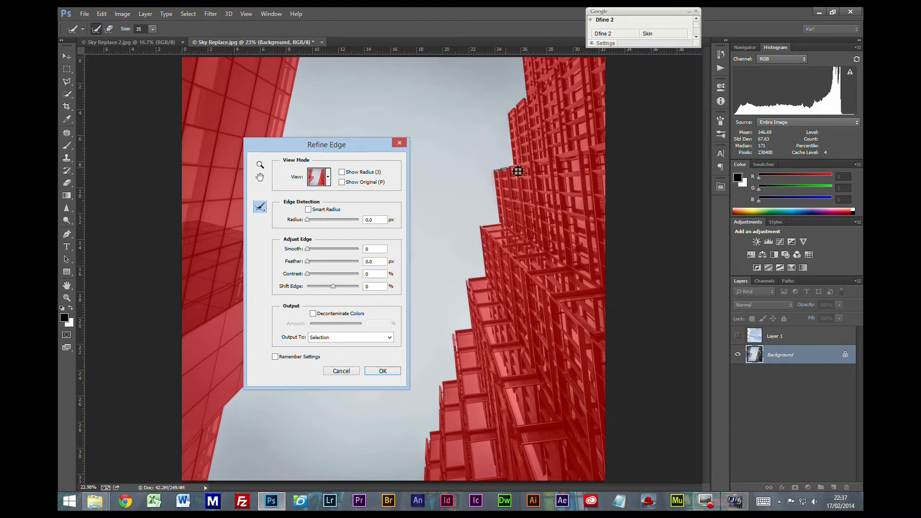
{"action": "mouse_move", "coordinate": [515, 175]}
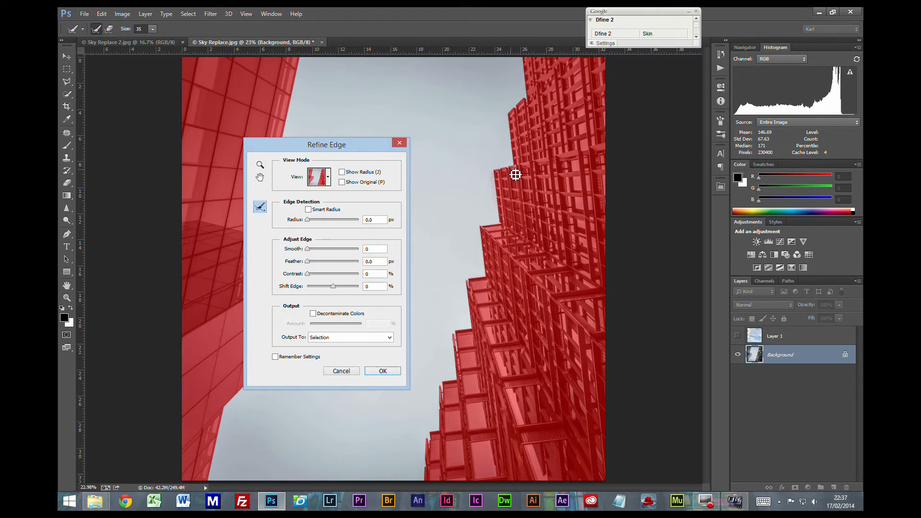
{"action": "mouse_move", "coordinate": [506, 337]}
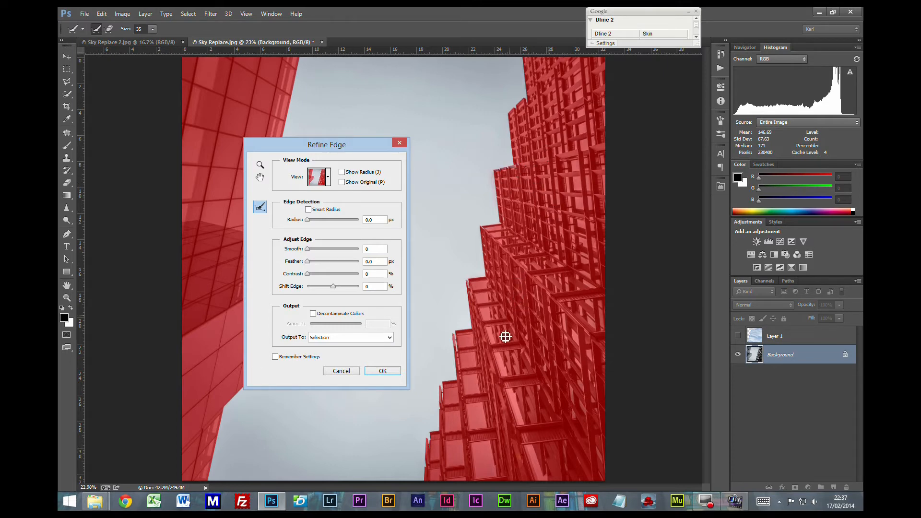
{"action": "mouse_move", "coordinate": [448, 412]}
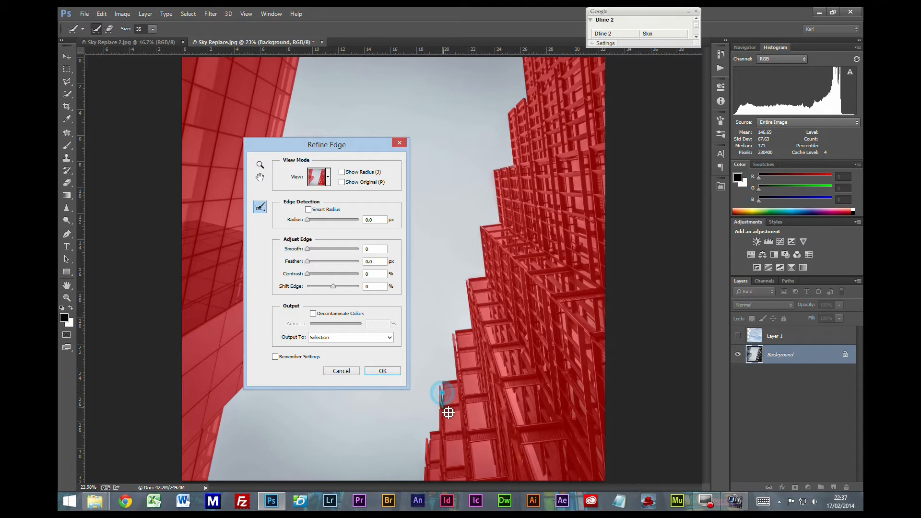
{"action": "mouse_move", "coordinate": [436, 451]}
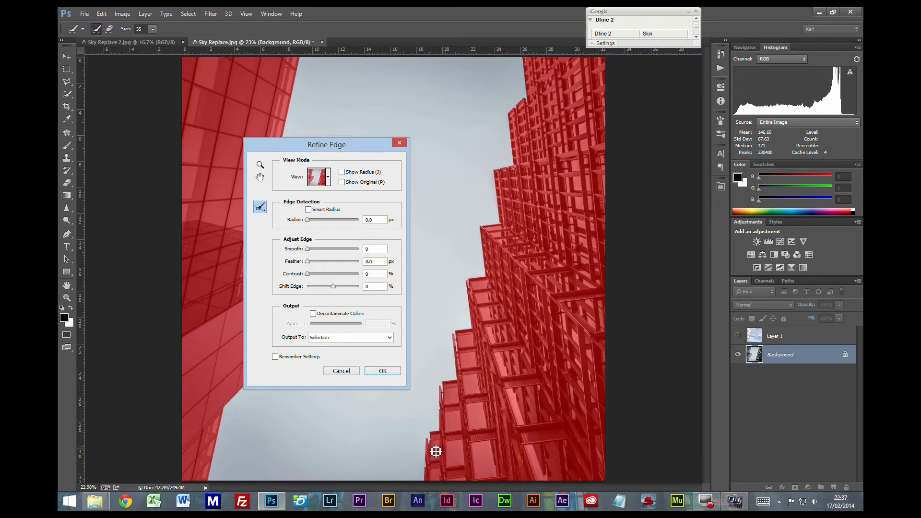
{"action": "mouse_move", "coordinate": [436, 490]}
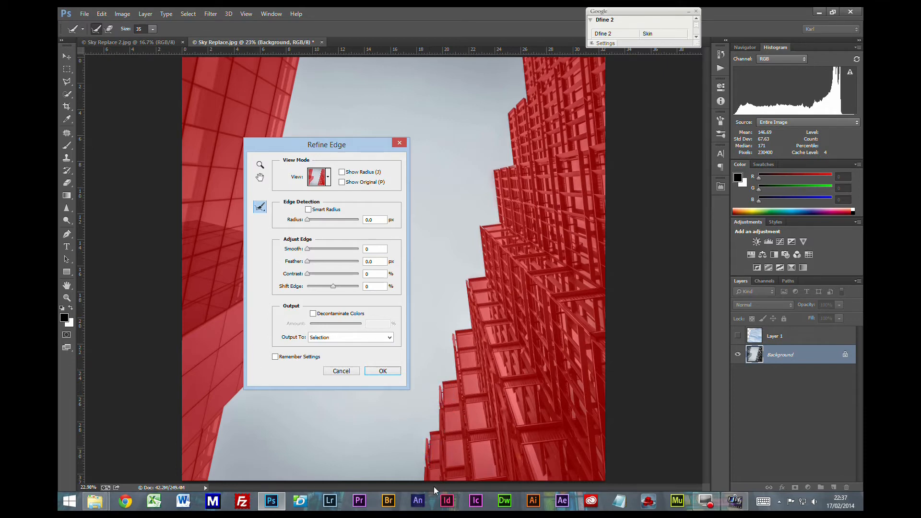
{"action": "mouse_move", "coordinate": [519, 236]}
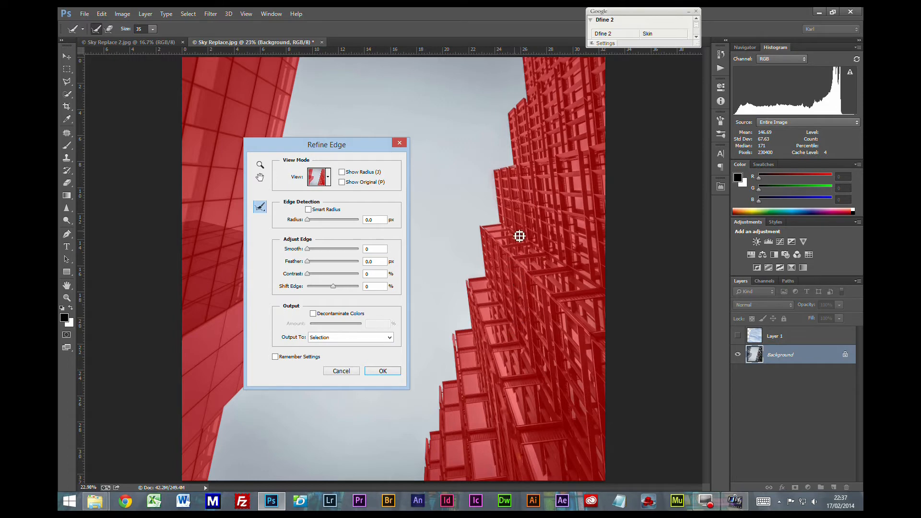
{"action": "mouse_move", "coordinate": [548, 110]}
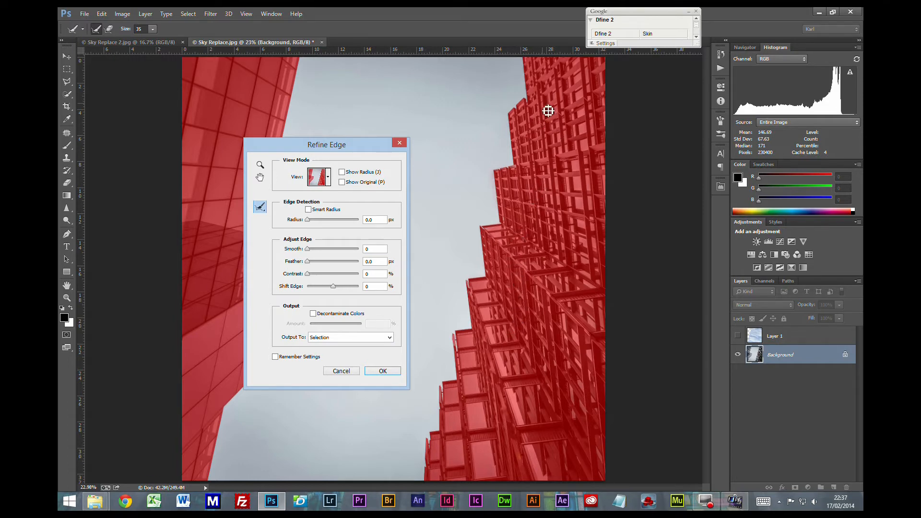
{"action": "mouse_move", "coordinate": [298, 347]}
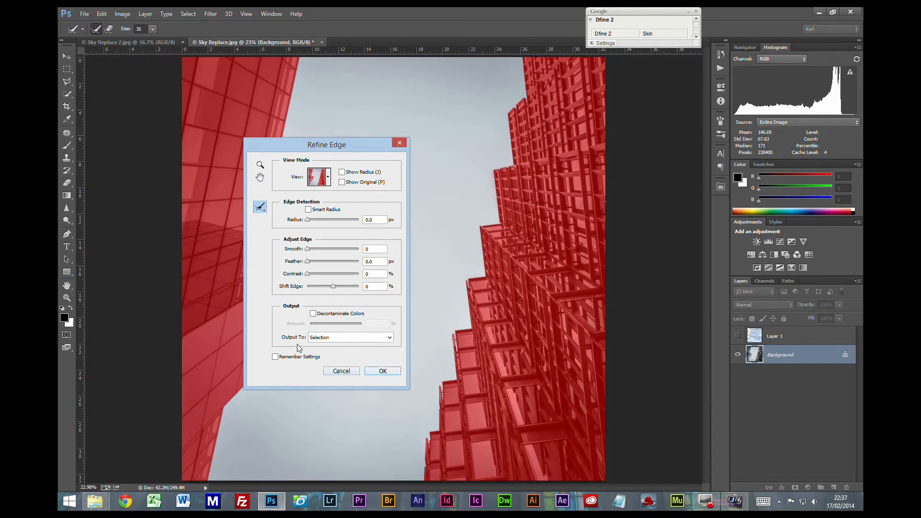
Confirm Refine Edge with OK to output the refined buildings selection.
{"action": "left_click", "coordinate": [382, 370]}
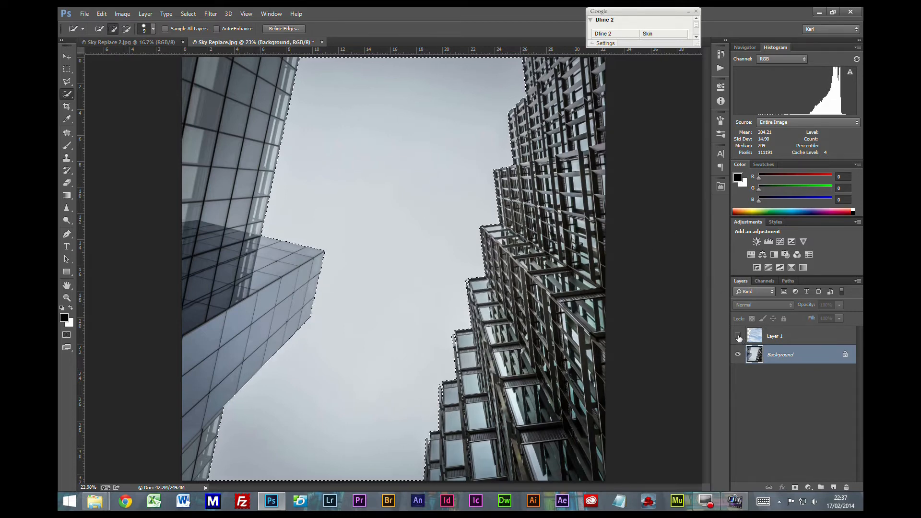
Show and select Layer 1, then mask it from the inverted selection so clouds fill only the sky.
{"action": "left_click", "coordinate": [739, 336]}
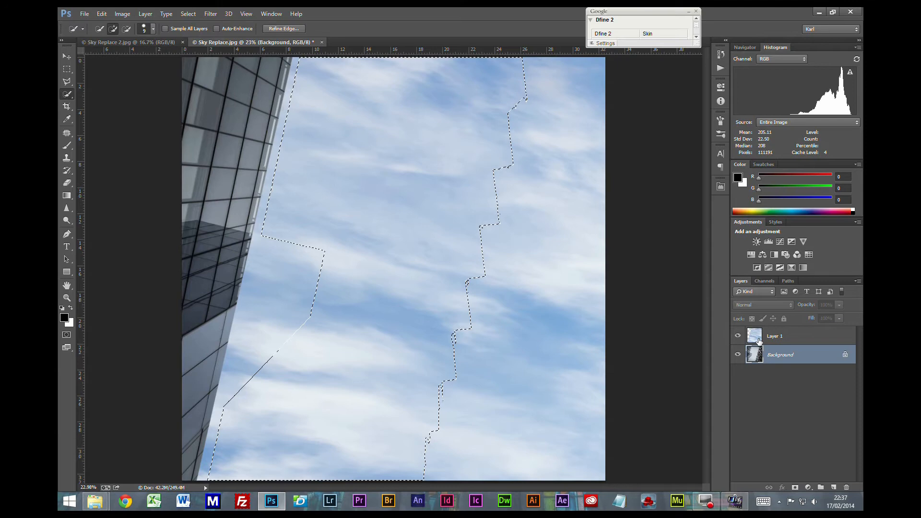
{"action": "left_click", "coordinate": [774, 336]}
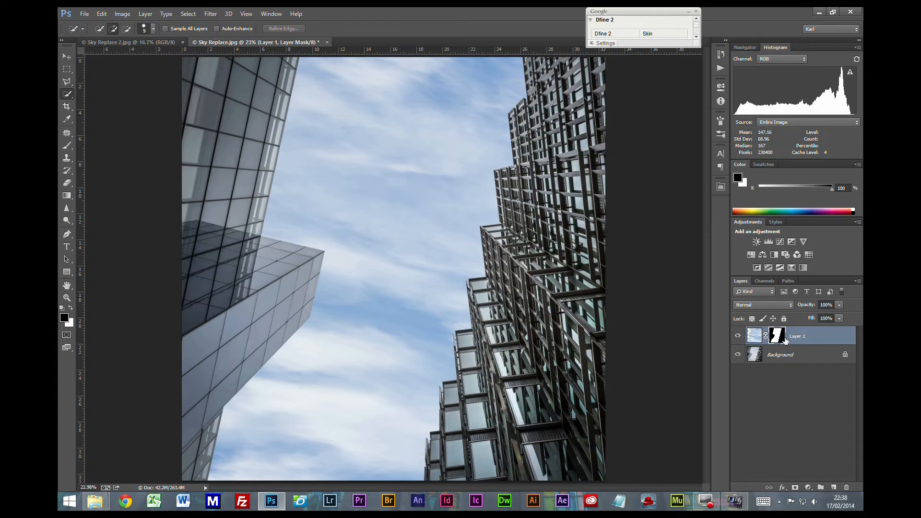
{"action": "mouse_move", "coordinate": [427, 149]}
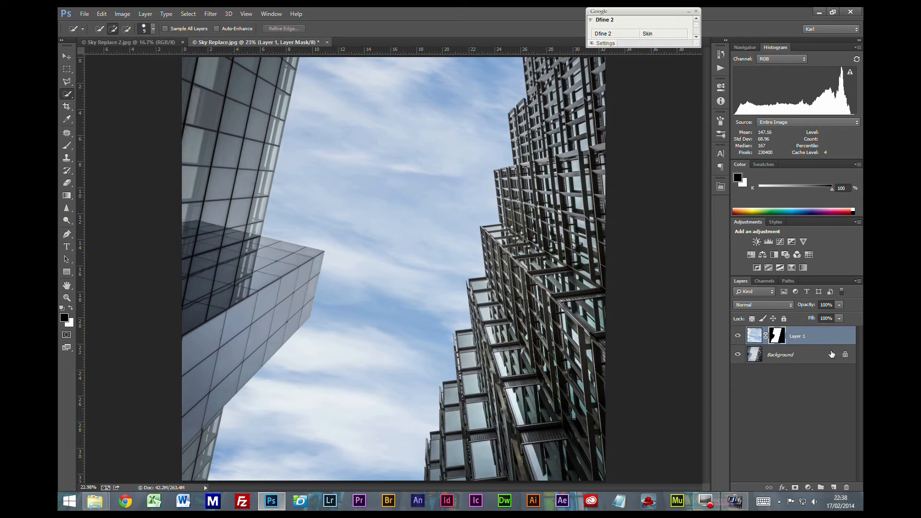
{"action": "mouse_move", "coordinate": [805, 363]}
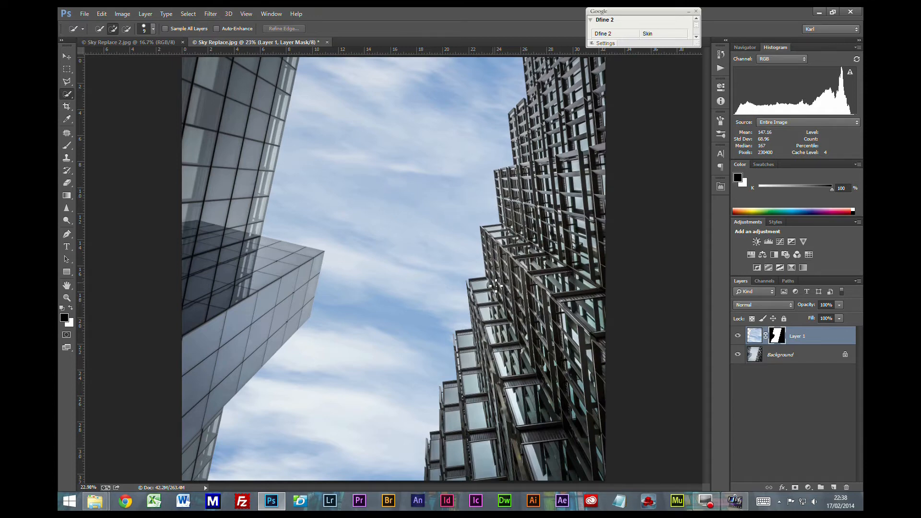
{"action": "mouse_move", "coordinate": [226, 115]}
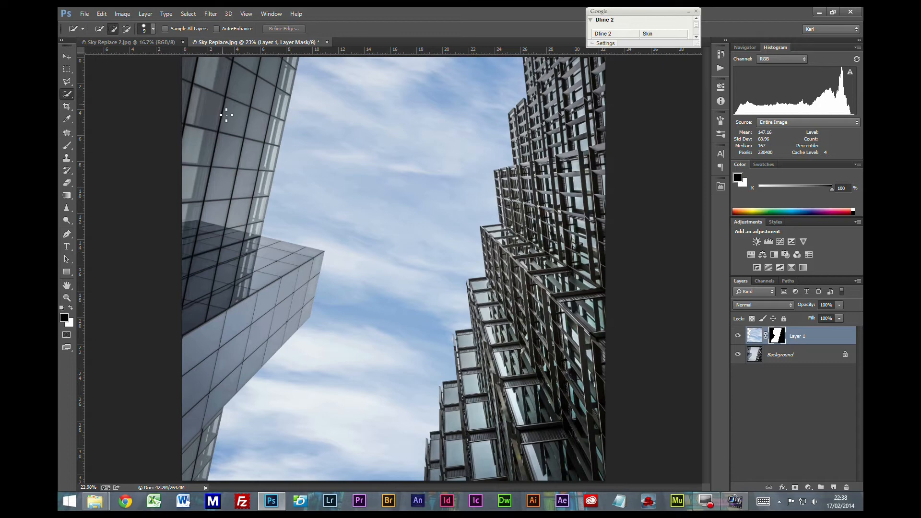
{"action": "mouse_move", "coordinate": [444, 101]}
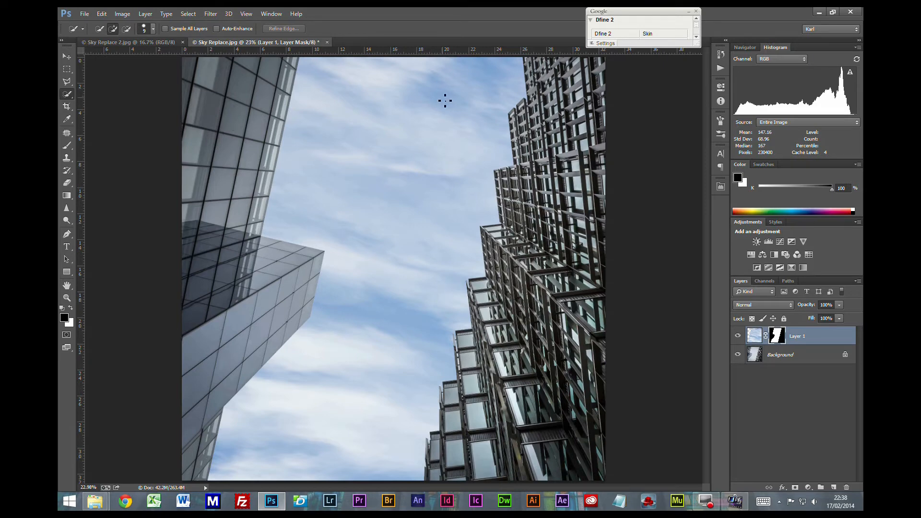
{"action": "mouse_move", "coordinate": [423, 239]}
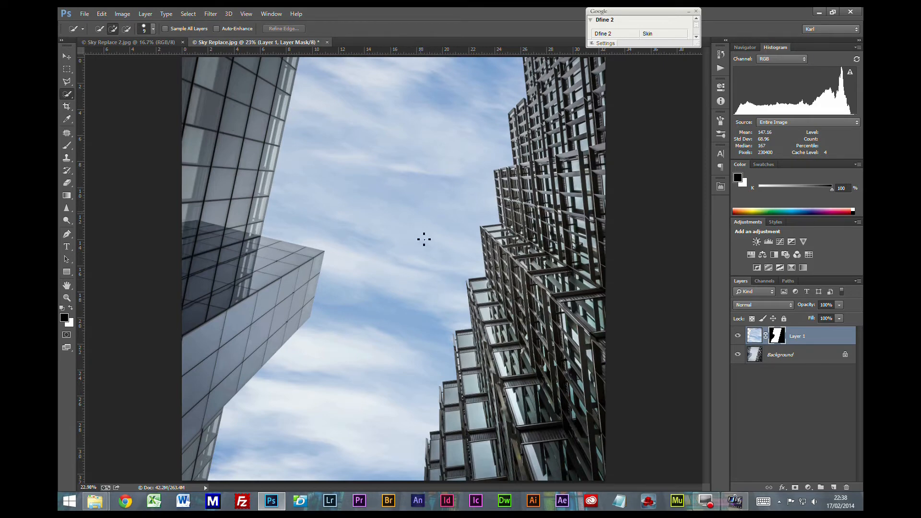
{"action": "mouse_move", "coordinate": [218, 92]}
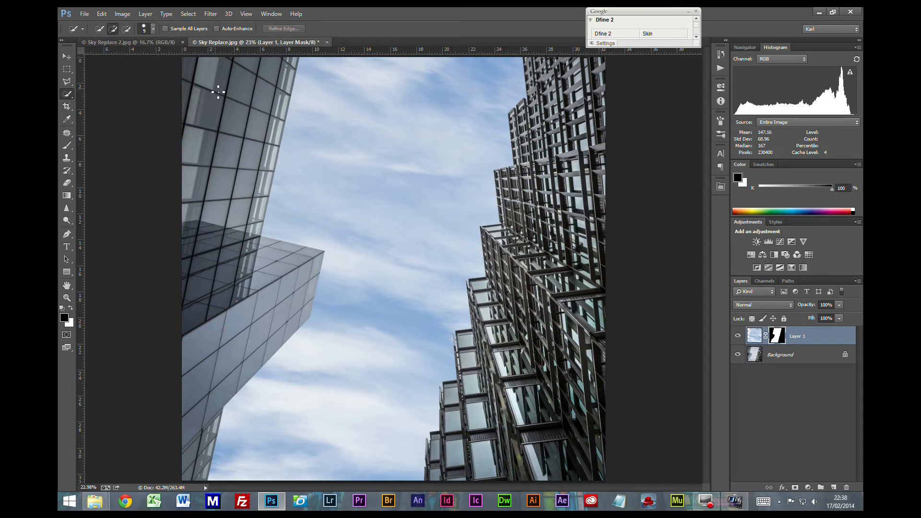
{"action": "mouse_move", "coordinate": [220, 139]}
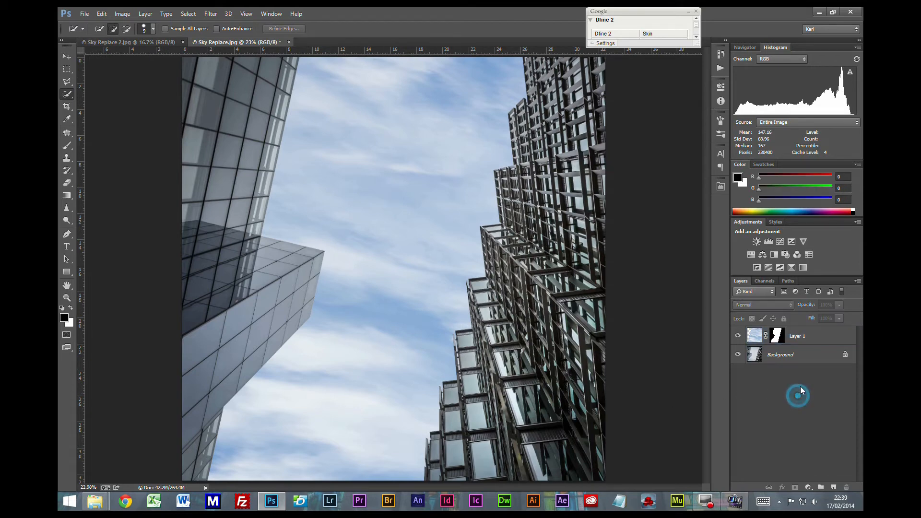
Duplicate Layer 1 with Ctrl+J, delete the copy's mask and transform it over the left side.
{"action": "left_click", "coordinate": [798, 336]}
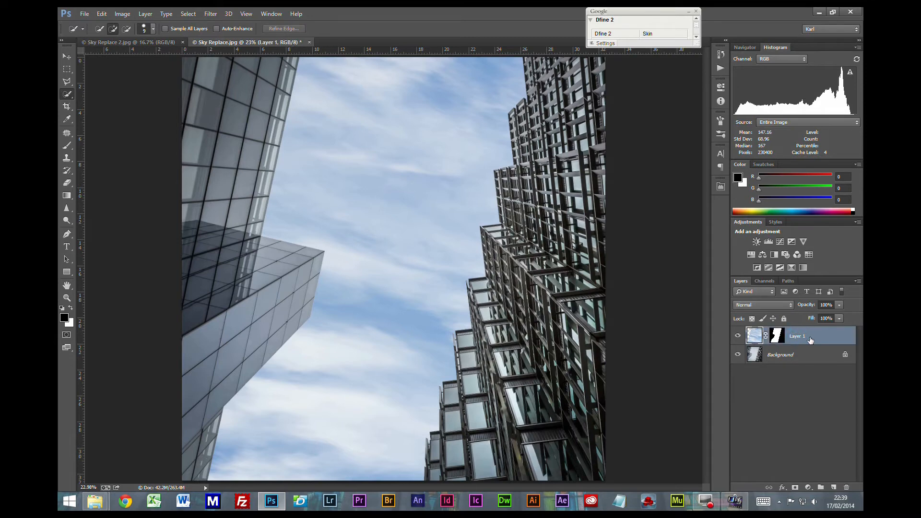
{"action": "key", "text": "ctrl+j"}
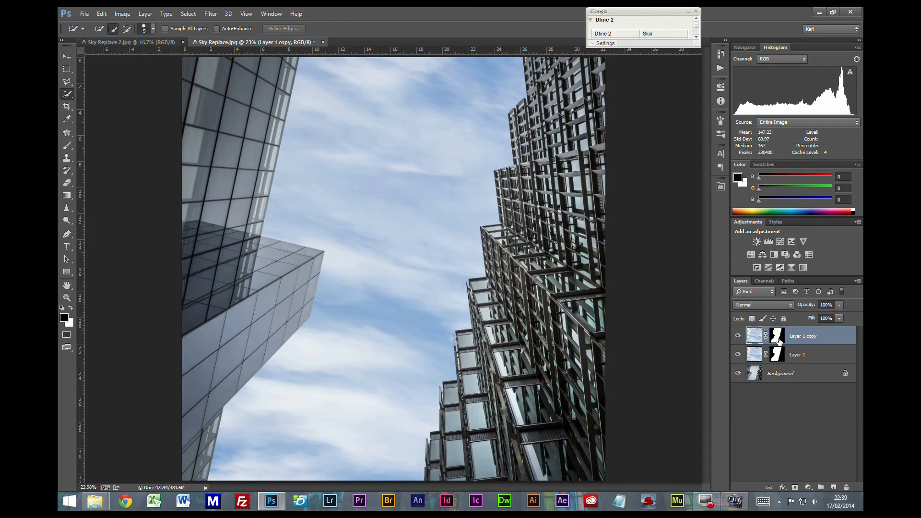
{"action": "right_click", "coordinate": [776, 336]}
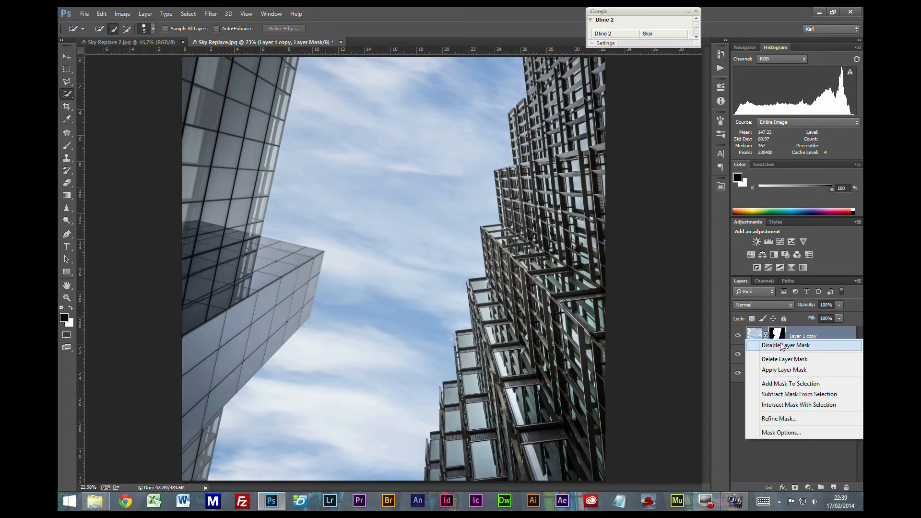
{"action": "left_click", "coordinate": [783, 370]}
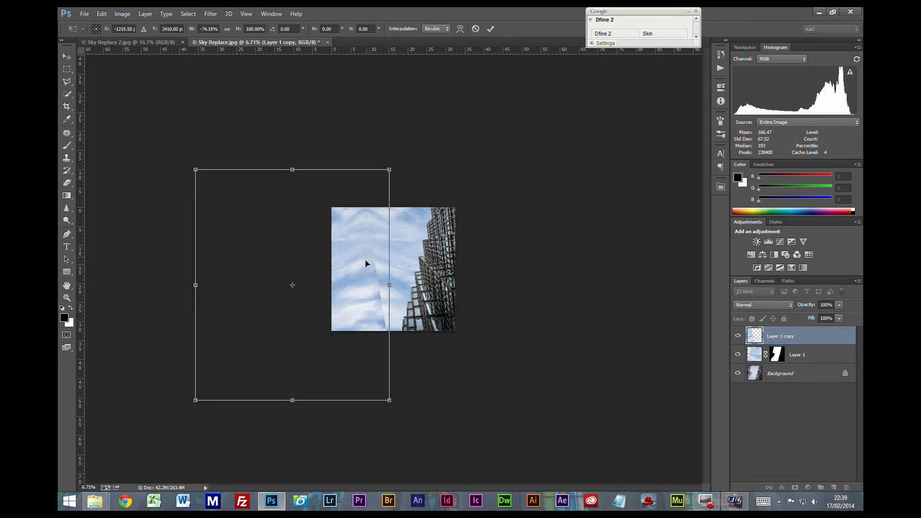
{"action": "mouse_move", "coordinate": [402, 171]}
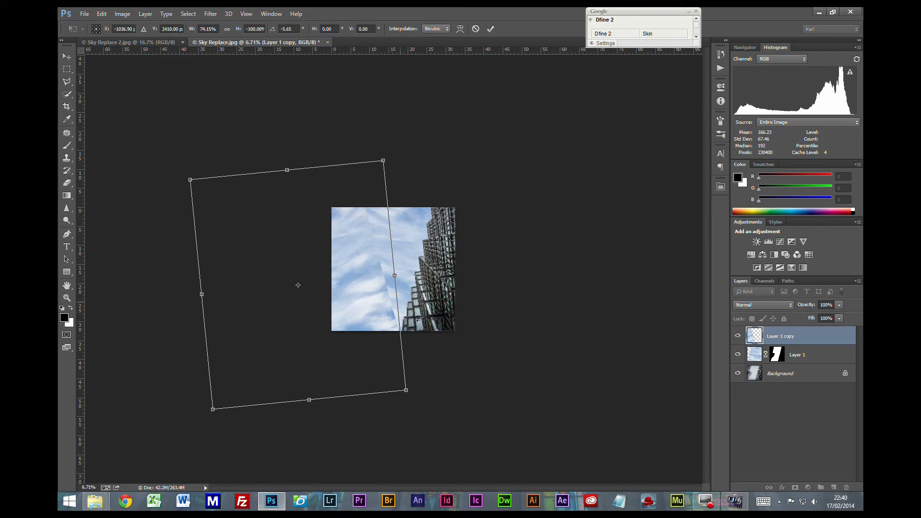
{"action": "mouse_move", "coordinate": [586, 436]}
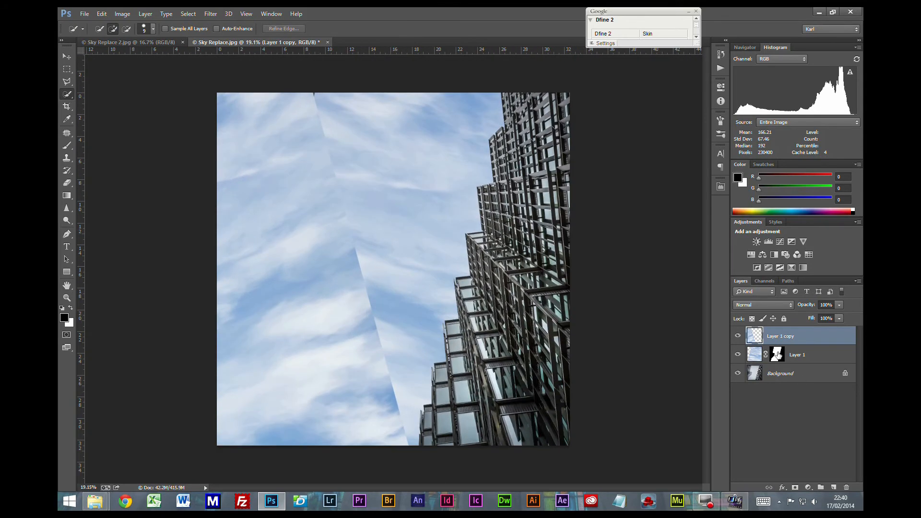
Load Layer 1's mask as a selection and add it as a mask on Layer 1 copy.
{"action": "left_click", "coordinate": [798, 354]}
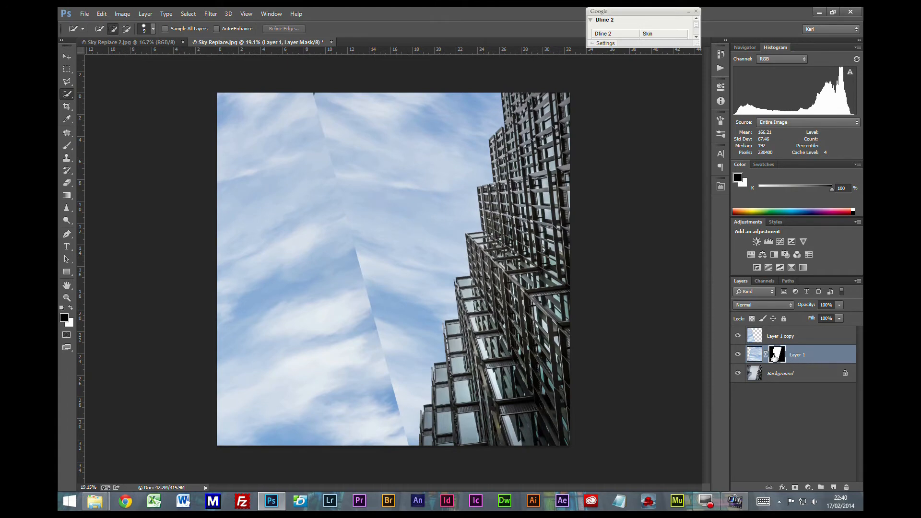
{"action": "mouse_move", "coordinate": [442, 222]}
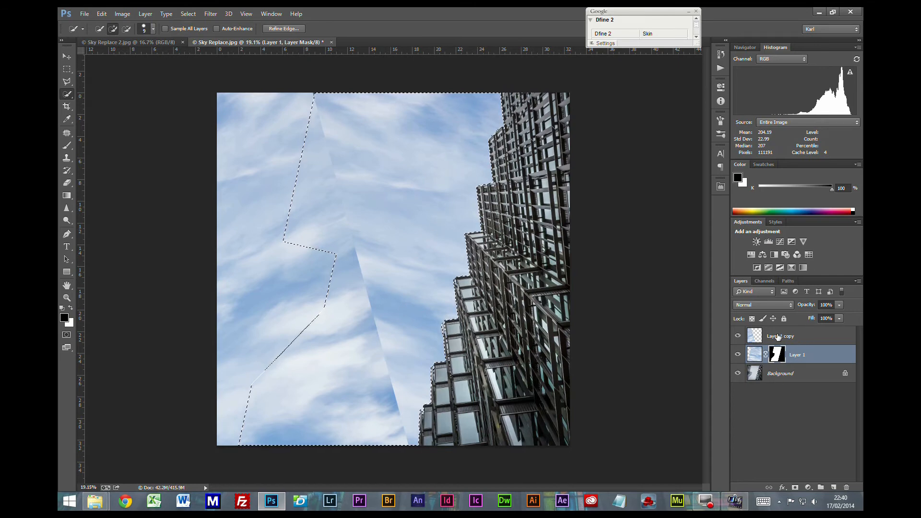
{"action": "left_click", "coordinate": [797, 336]}
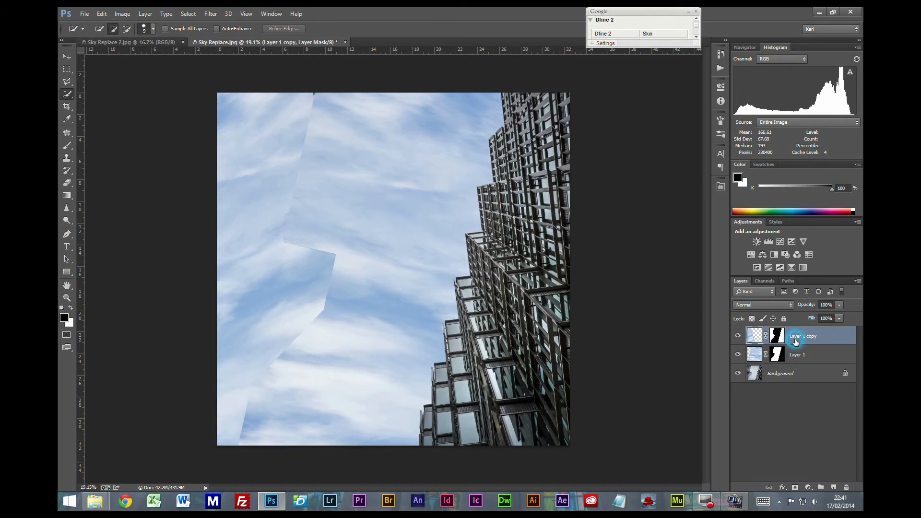
Set Layer 1 copy to Overlay blend mode with lowered opacity as a faint glass reflection.
{"action": "left_click", "coordinate": [761, 305]}
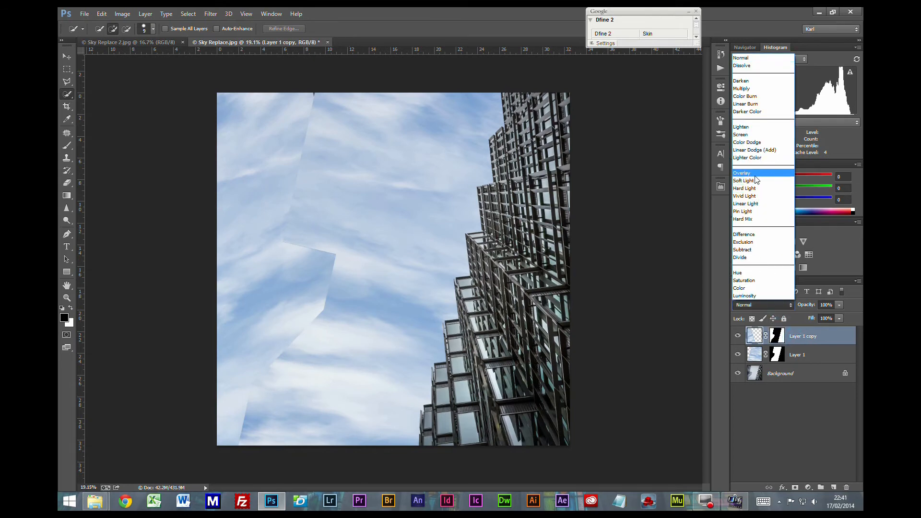
{"action": "left_click", "coordinate": [741, 172]}
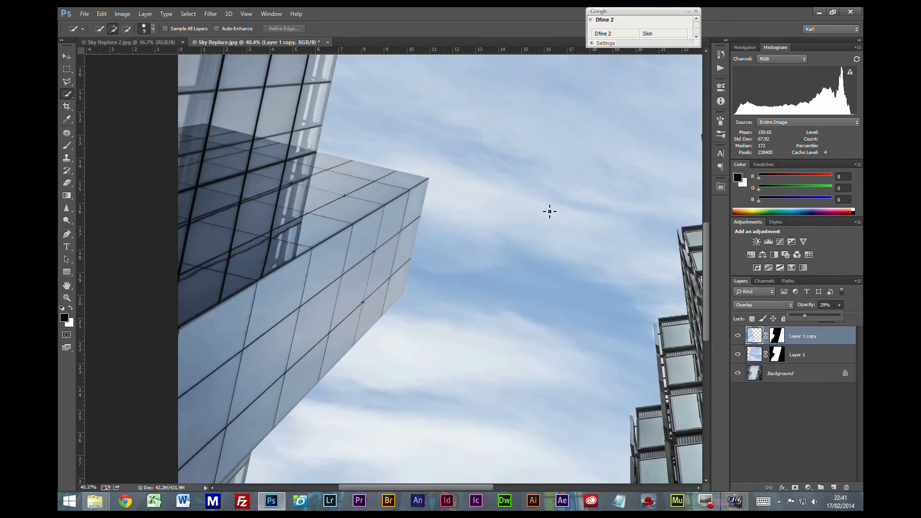
{"action": "mouse_move", "coordinate": [319, 349]}
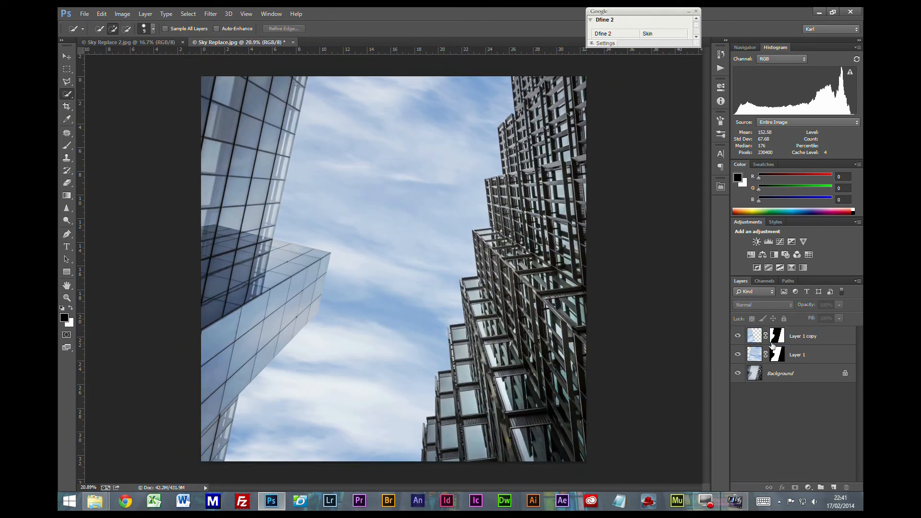
{"action": "mouse_move", "coordinate": [776, 354]}
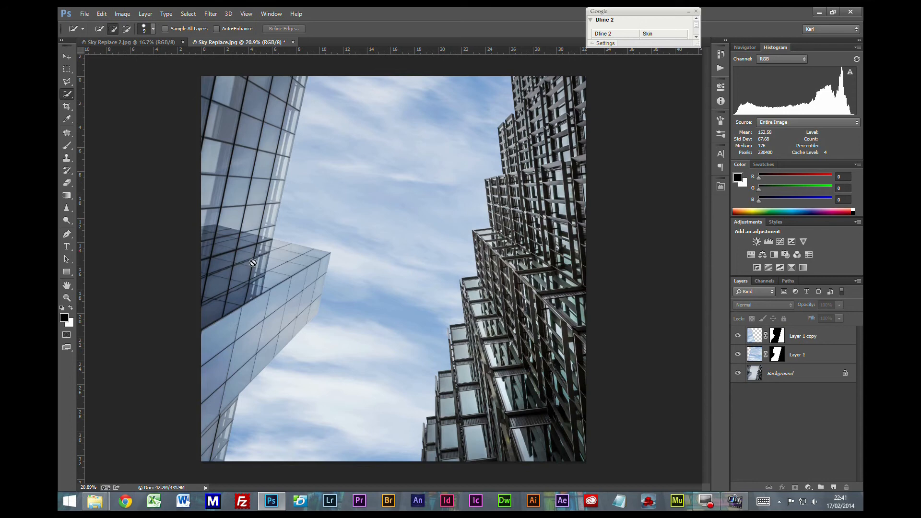
{"action": "mouse_move", "coordinate": [269, 56]}
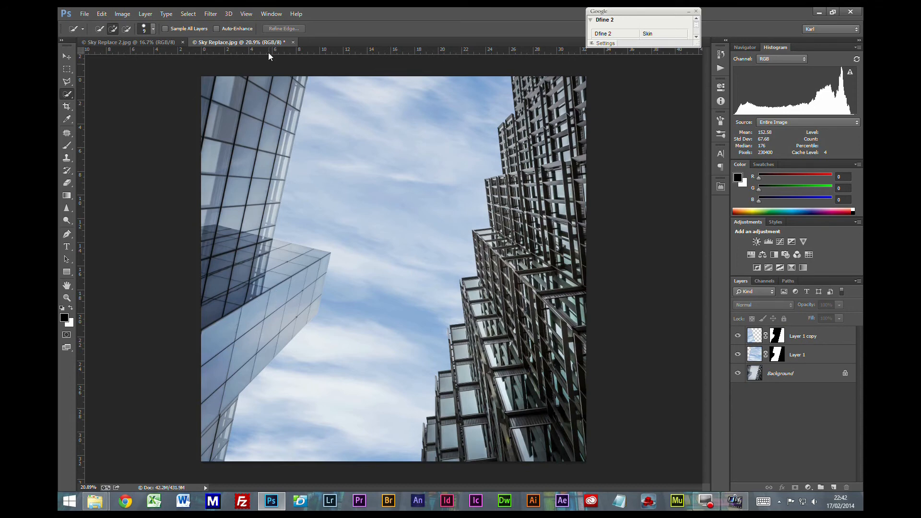
{"action": "left_click", "coordinate": [210, 14]}
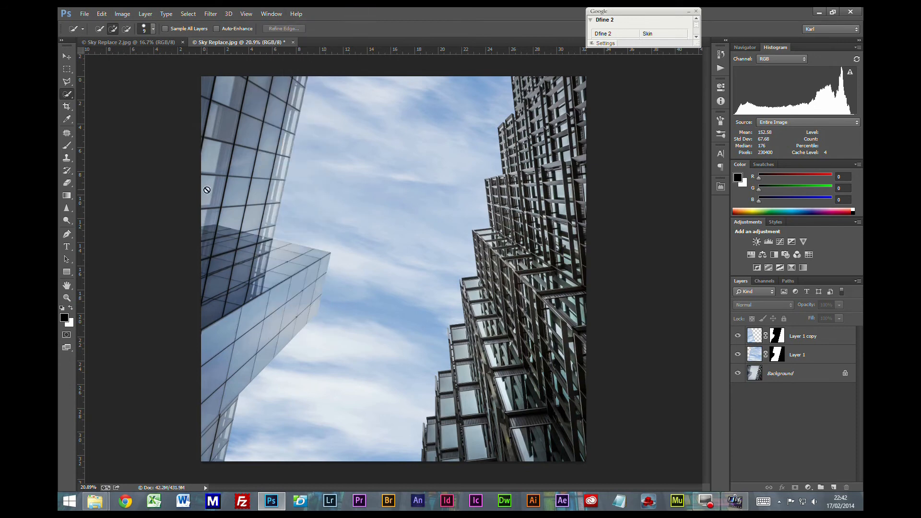
{"action": "mouse_move", "coordinate": [716, 271]}
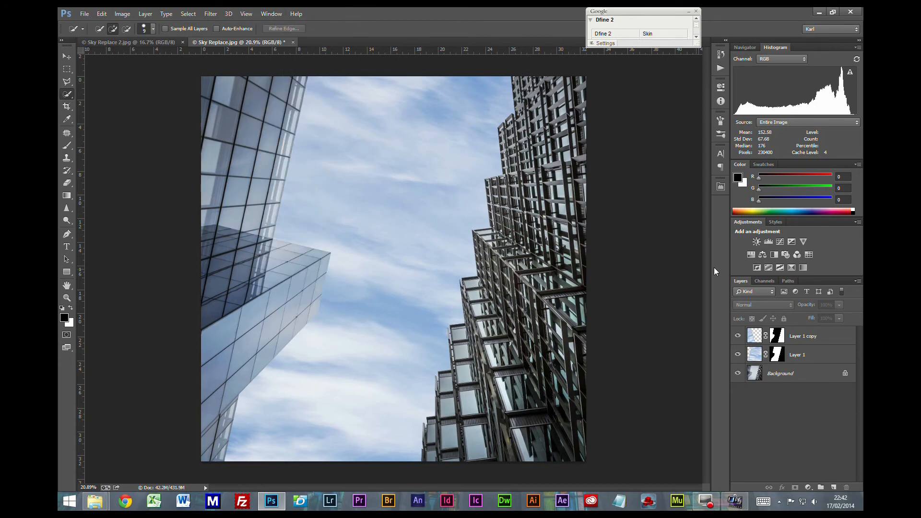
{"action": "left_click", "coordinate": [802, 336]}
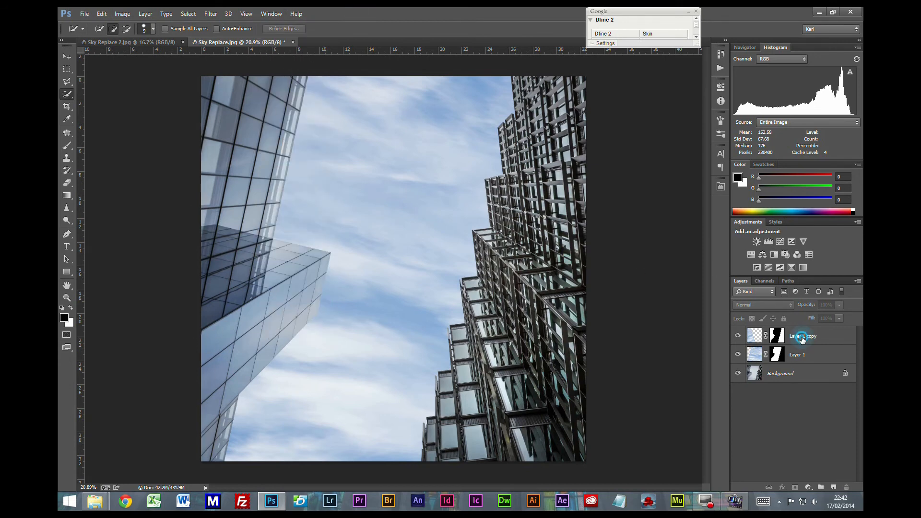
Add a Levels adjustment at 3 / 0.84 / 248 and toggle it to compare the contrast.
{"action": "left_click", "coordinate": [802, 336]}
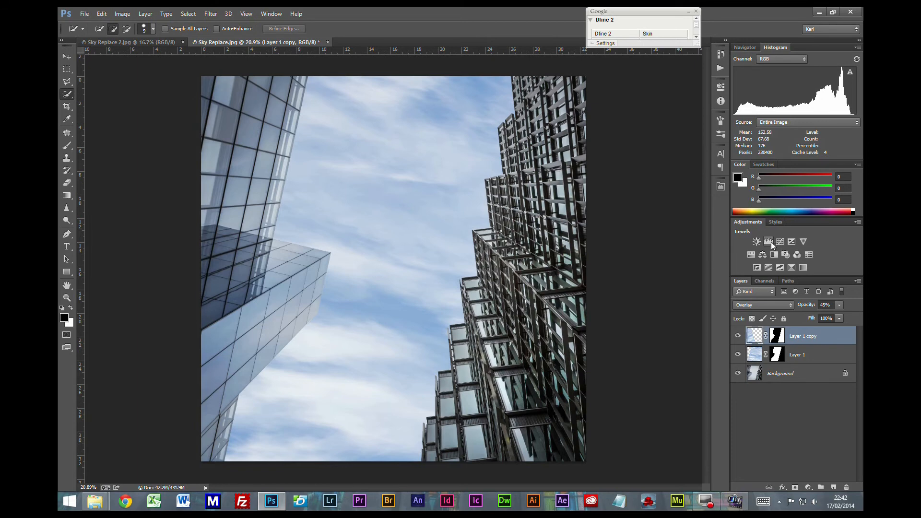
{"action": "mouse_move", "coordinate": [769, 242]}
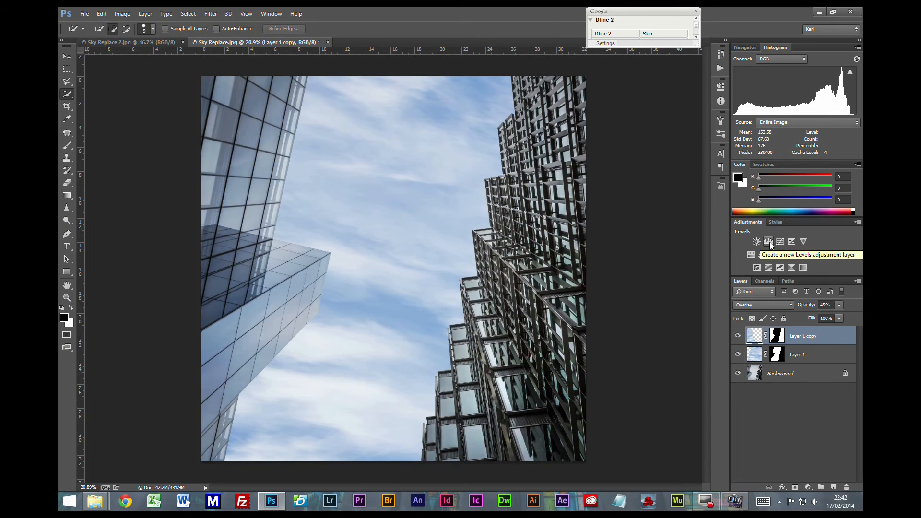
{"action": "left_click", "coordinate": [768, 242]}
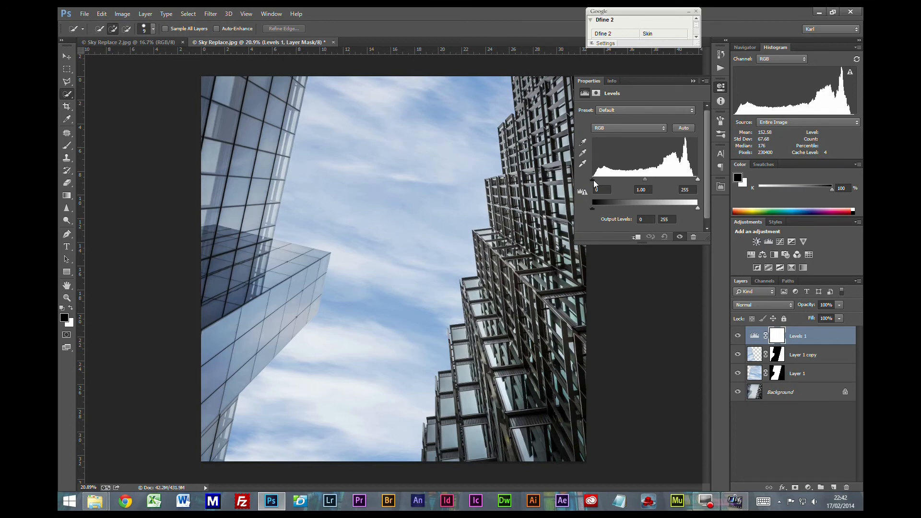
{"action": "mouse_move", "coordinate": [651, 181]}
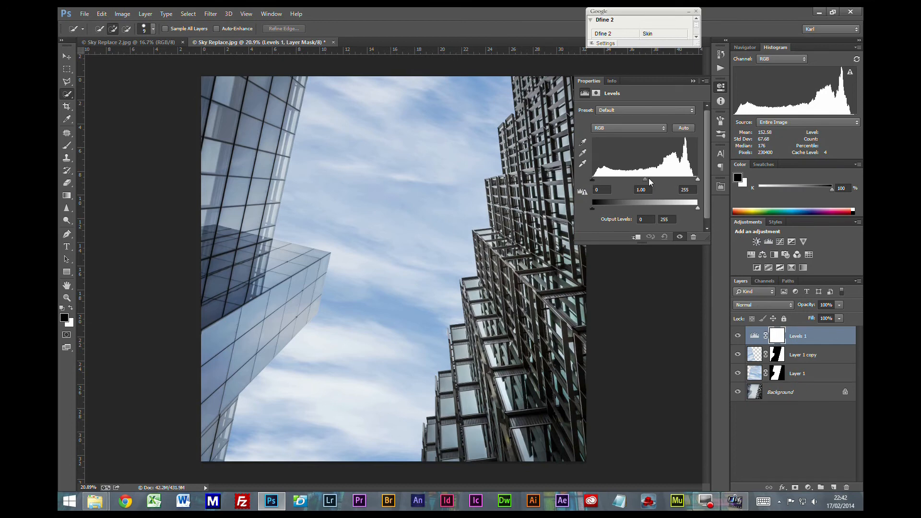
{"action": "mouse_move", "coordinate": [355, 269]}
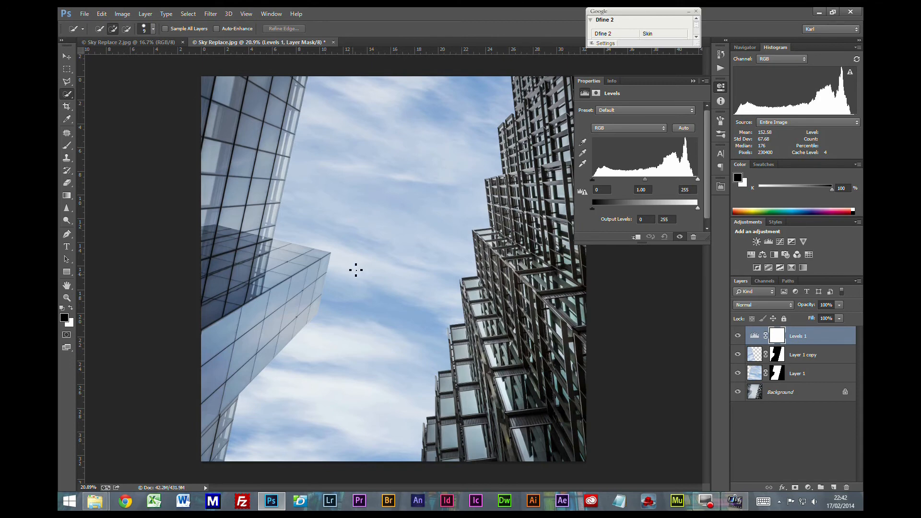
{"action": "mouse_move", "coordinate": [655, 184]}
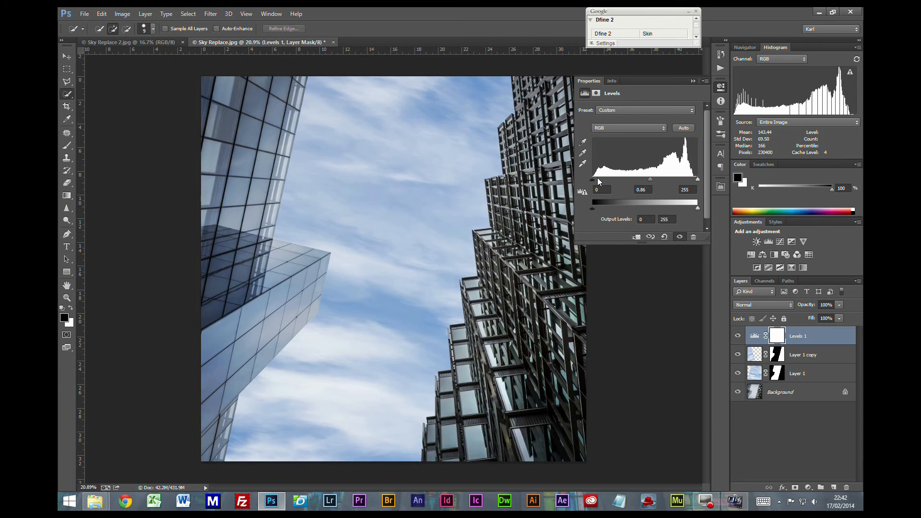
{"action": "mouse_move", "coordinate": [596, 184]}
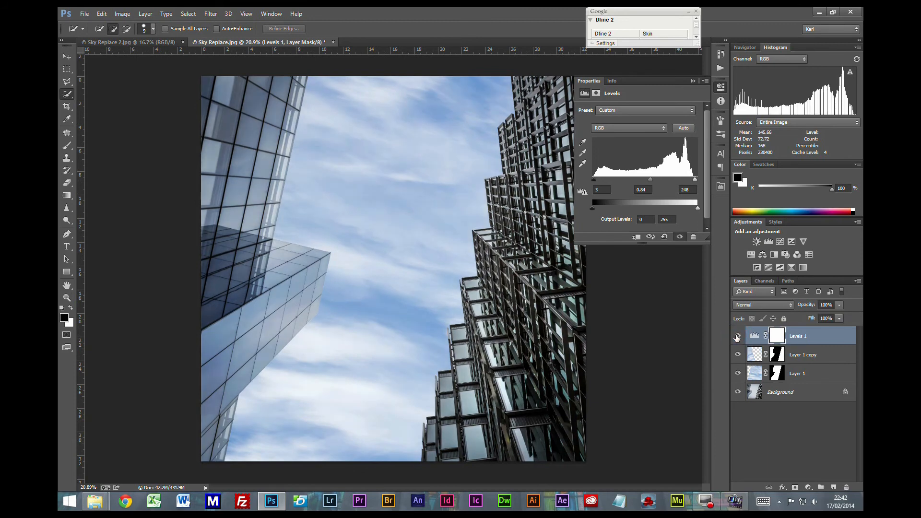
{"action": "left_click", "coordinate": [738, 336]}
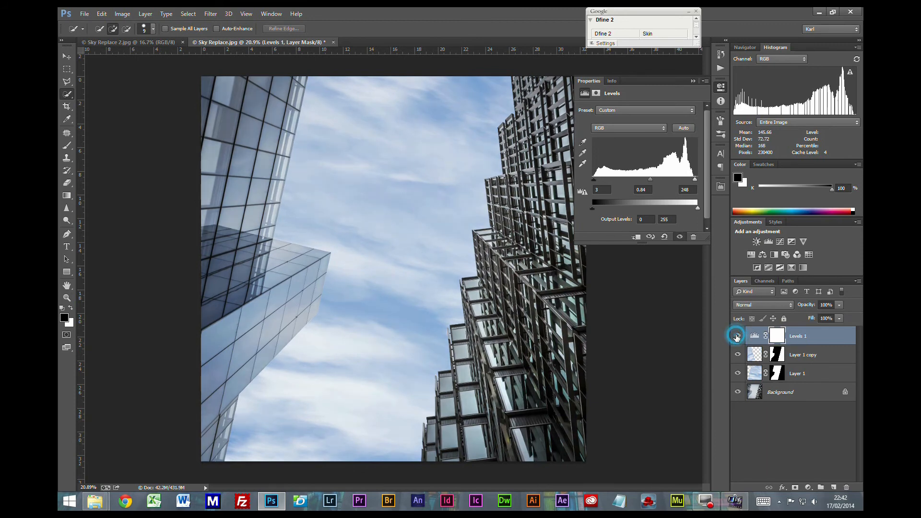
{"action": "left_click", "coordinate": [738, 336]}
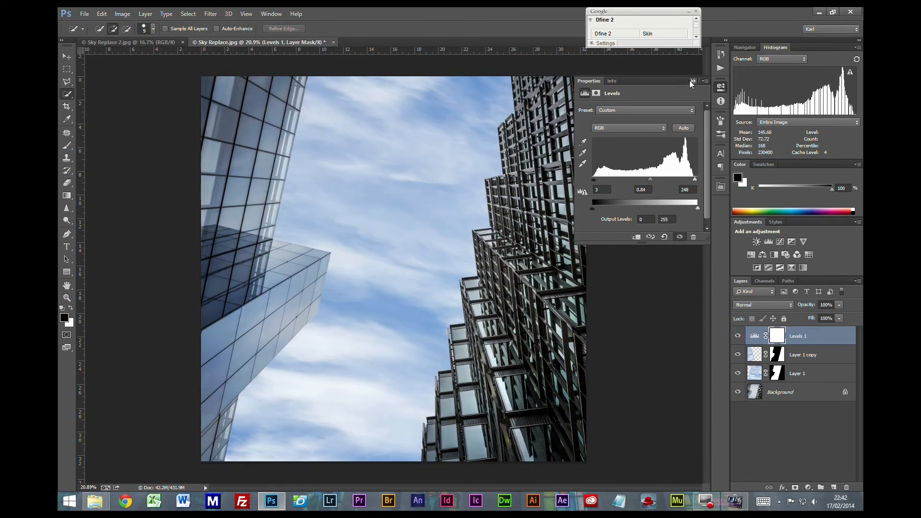
Dismiss the Levels settings panel, leaving the contrast-boosted composite on screen.
{"action": "left_click", "coordinate": [693, 80]}
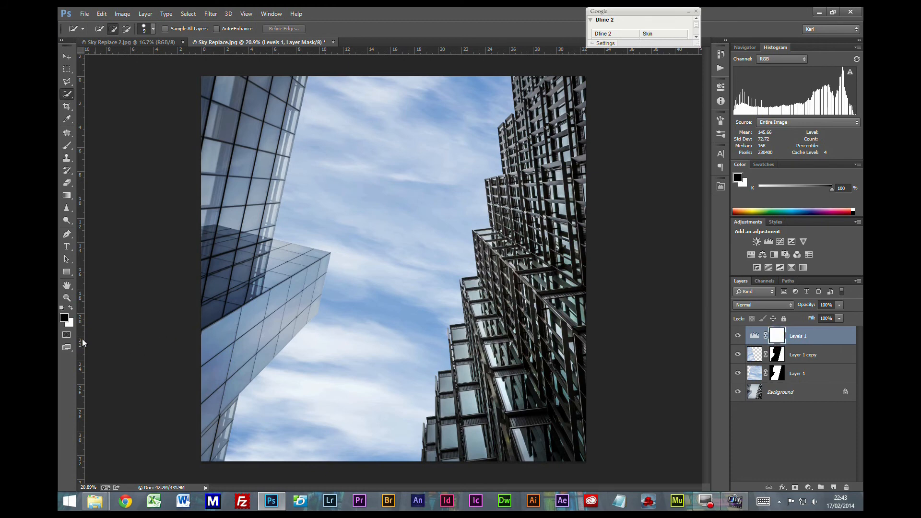
{"action": "mouse_move", "coordinate": [66, 318]}
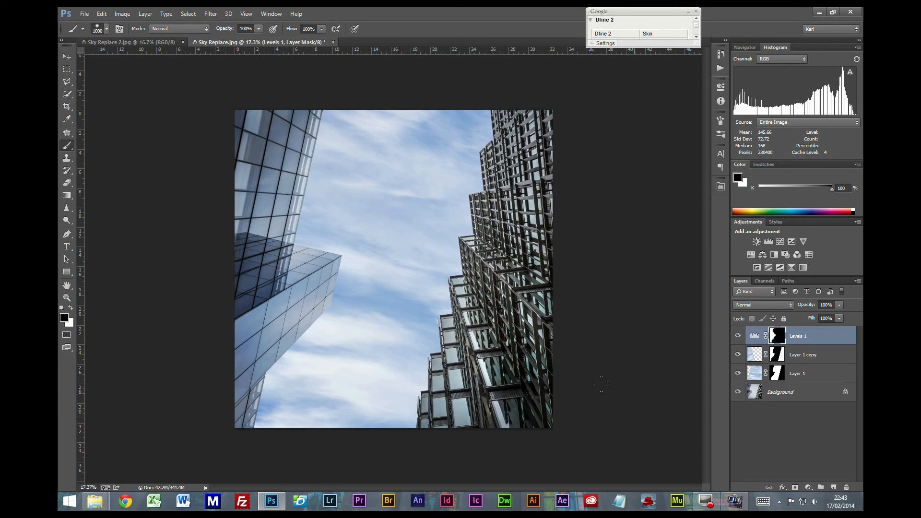
{"action": "mouse_move", "coordinate": [404, 140]}
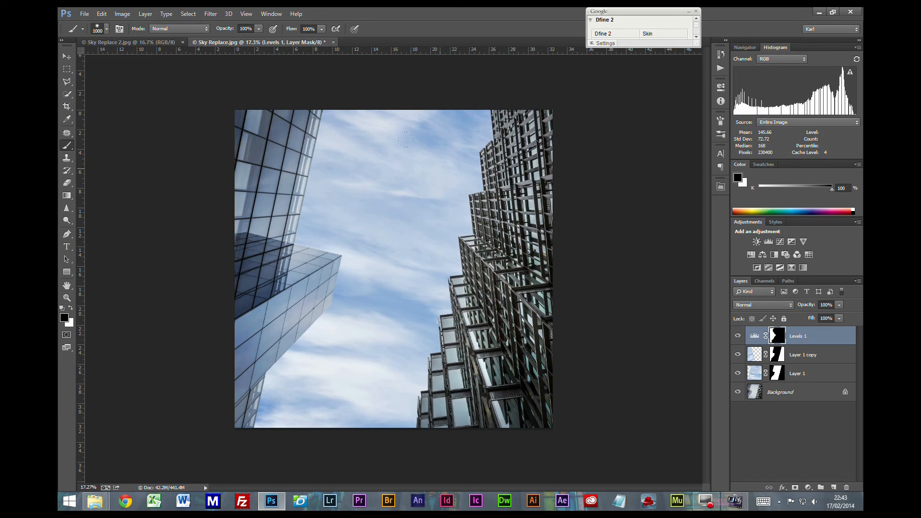
{"action": "mouse_move", "coordinate": [397, 81]}
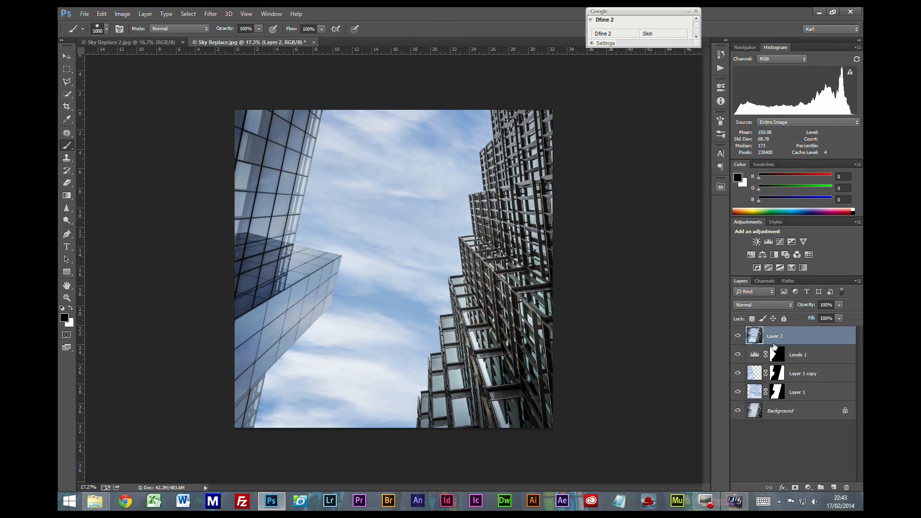
{"action": "mouse_move", "coordinate": [813, 343]}
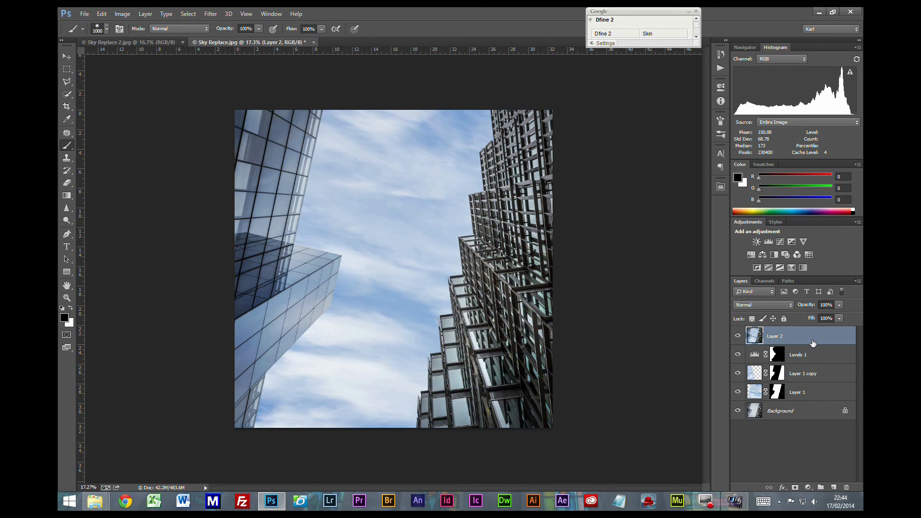
{"action": "mouse_move", "coordinate": [812, 344]}
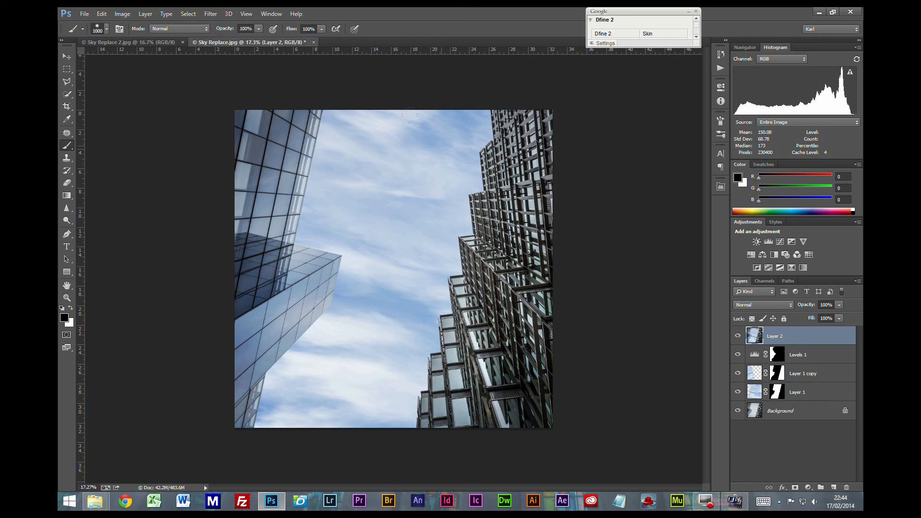
{"action": "mouse_move", "coordinate": [399, 91]}
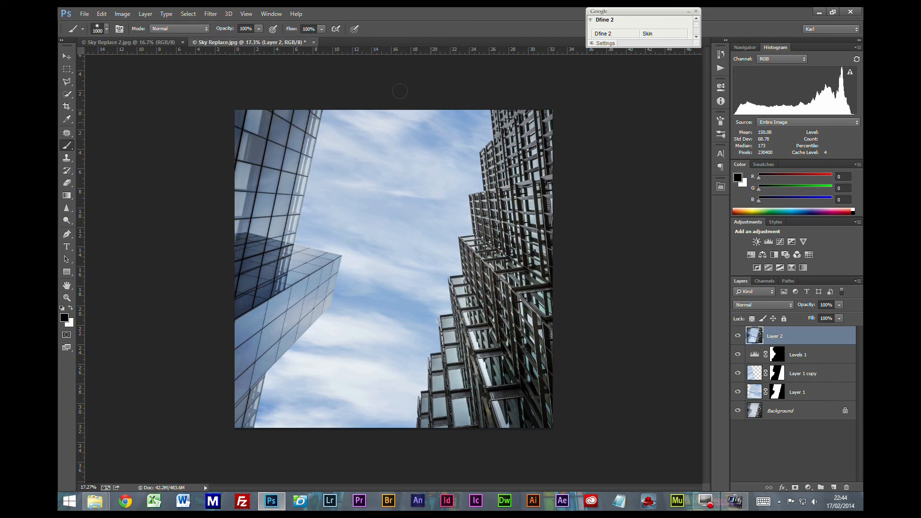
{"action": "mouse_move", "coordinate": [597, 310]}
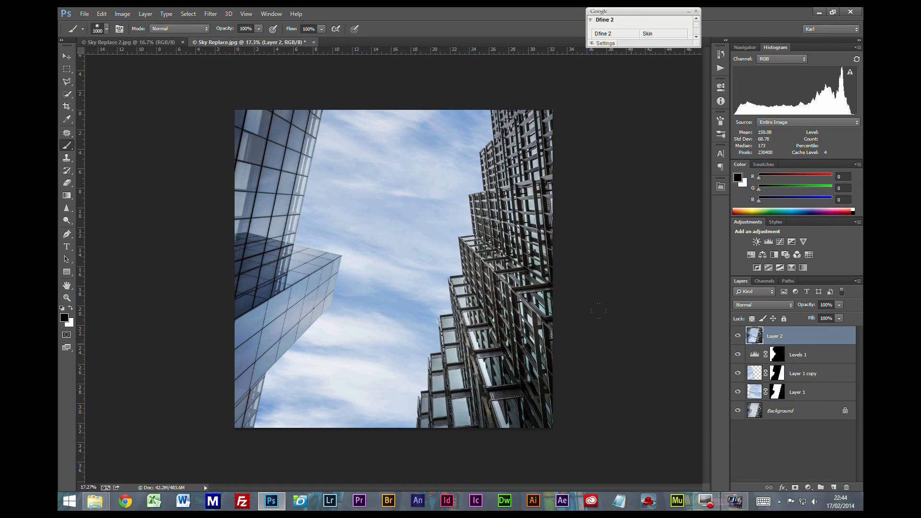